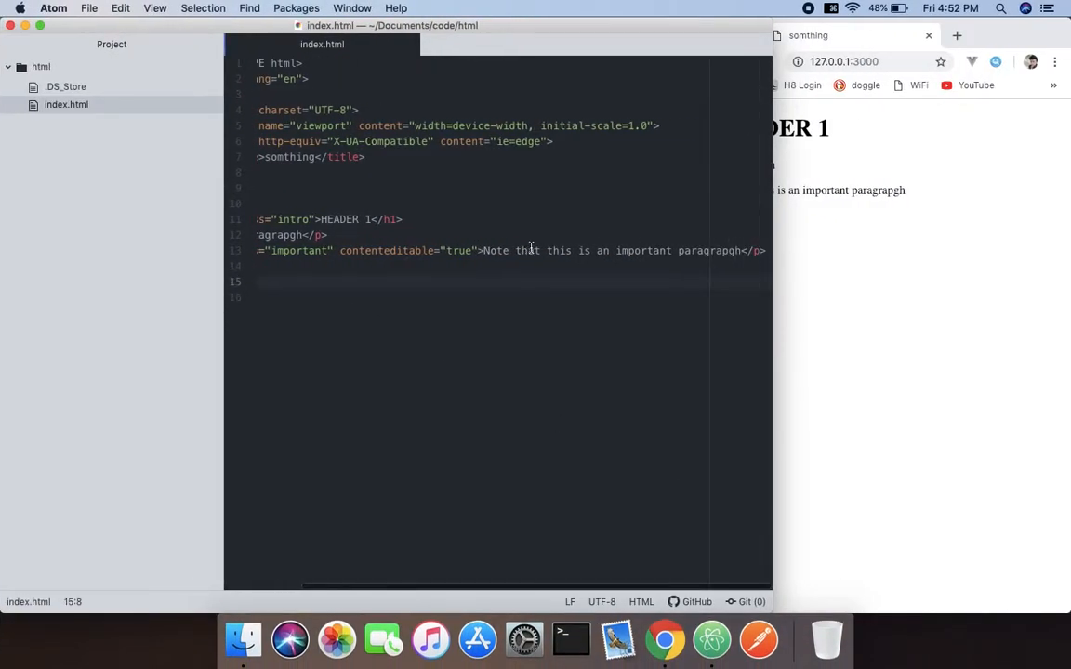
# Replace the old body markup with an h1 heading reading 'Species', correcting the typo.
pyautogui.click(325, 251)
pyautogui.write('<h1></h1>')
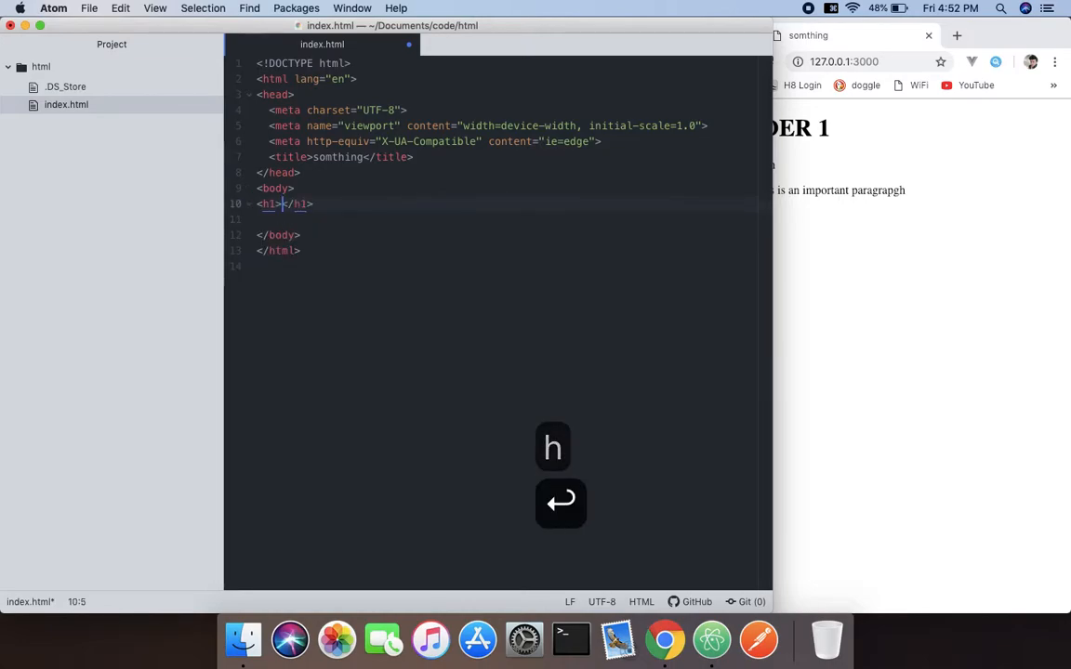
pyautogui.write('S')
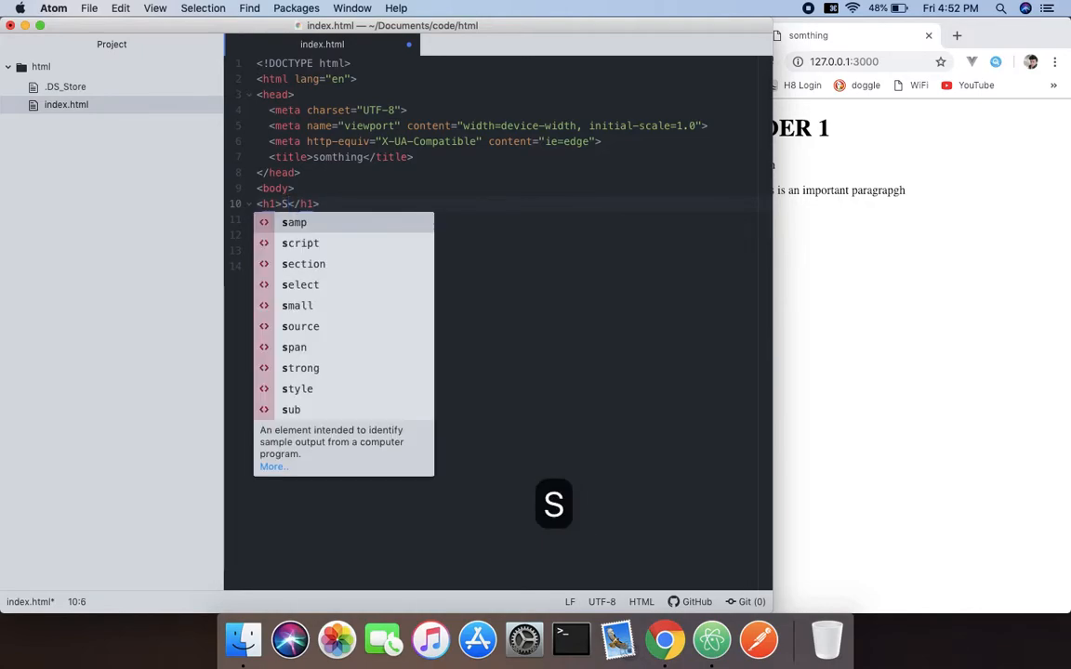
pyautogui.write('pe')
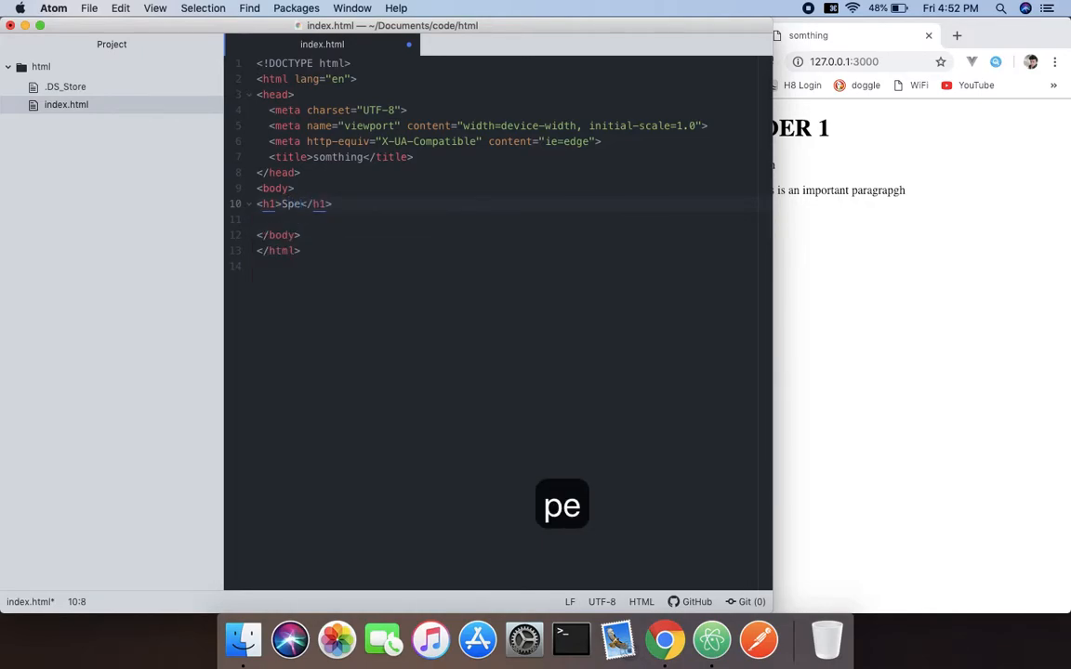
pyautogui.write('x')
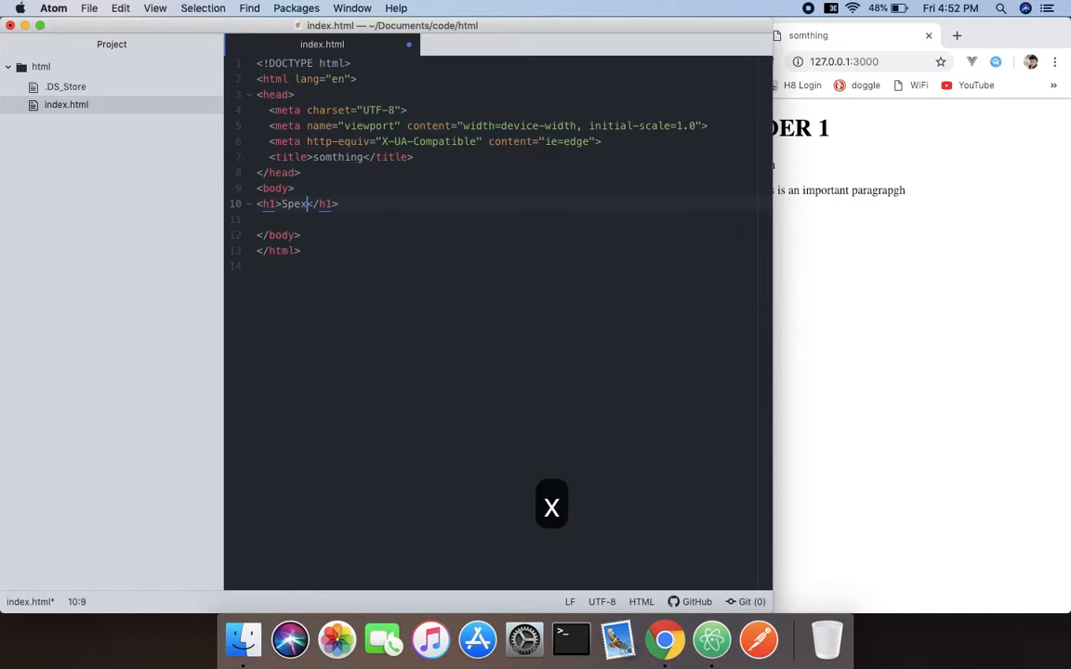
pyautogui.write('ies')
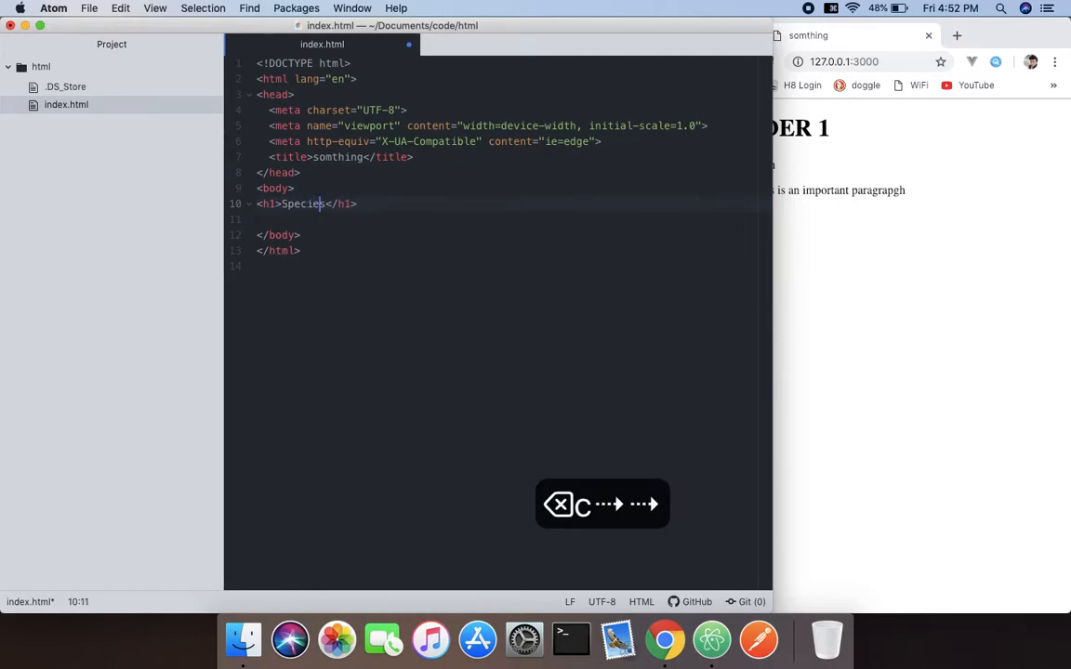
pyautogui.press('return')
pyautogui.write('<p></p>')
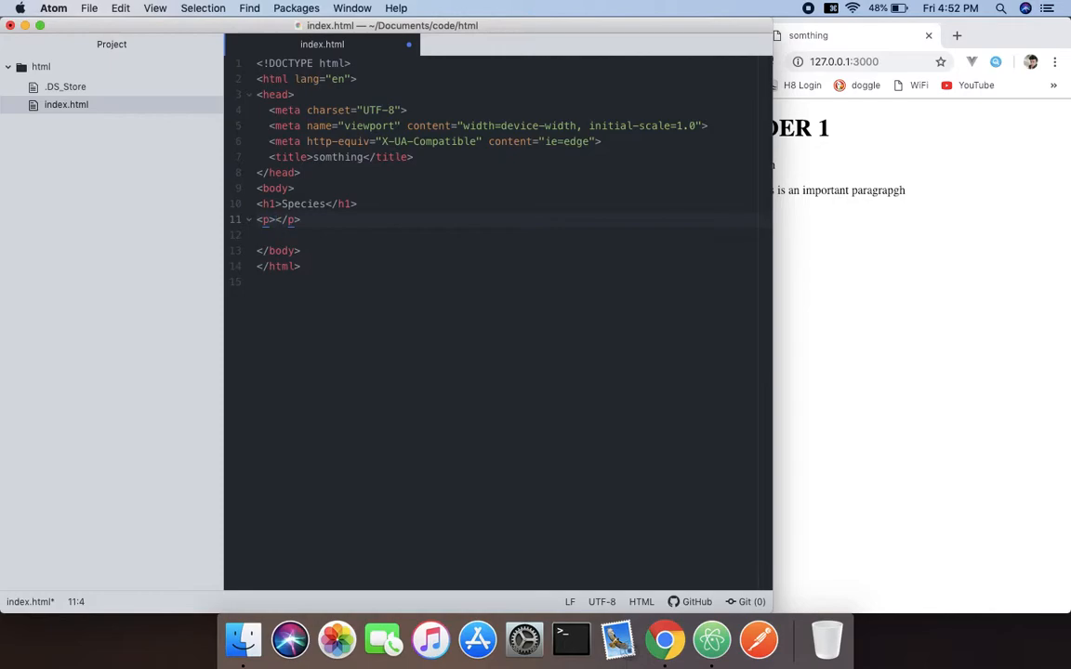
# Write the paragraph 'Click on a Species to see what type it is :' below the heading.
pyautogui.write('Cl')
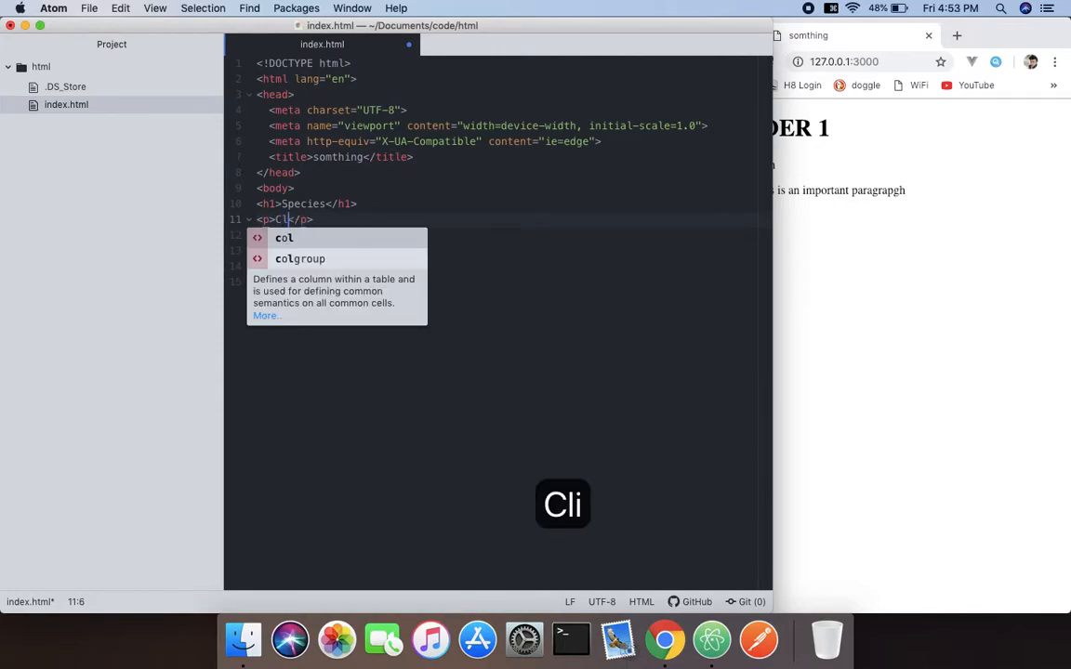
pyautogui.write('ck o')
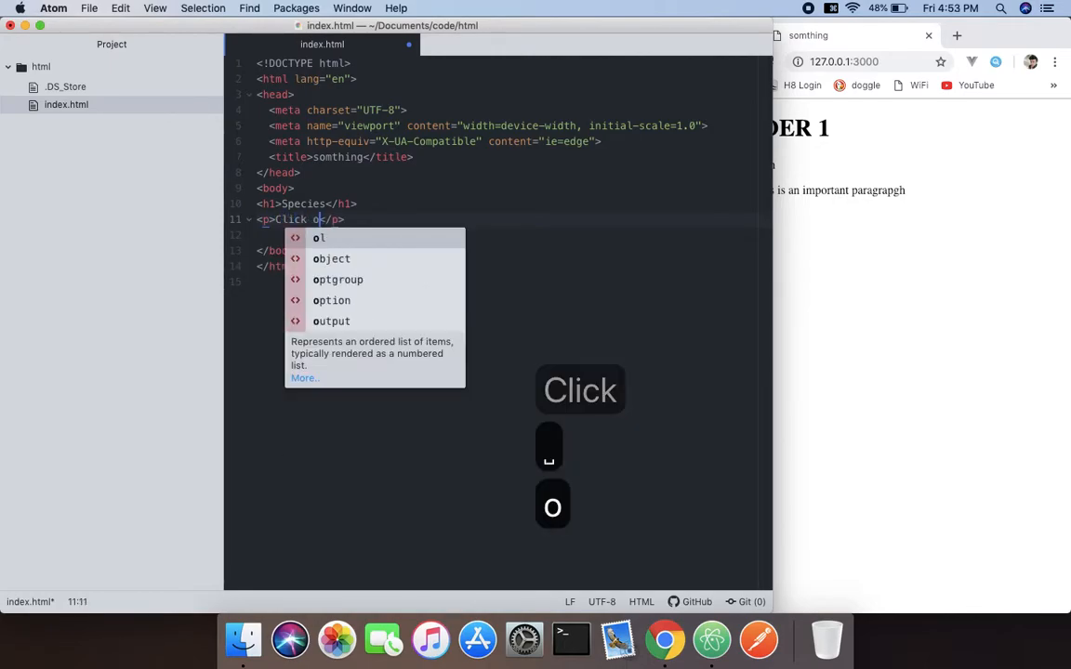
pyautogui.write('n a')
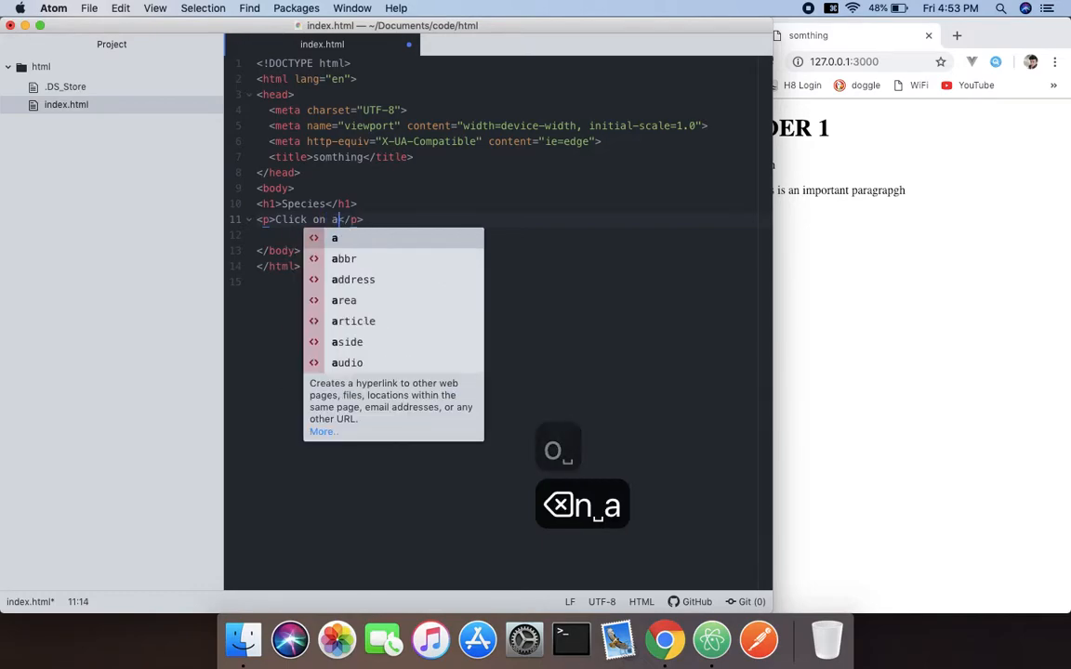
pyautogui.write('spe')
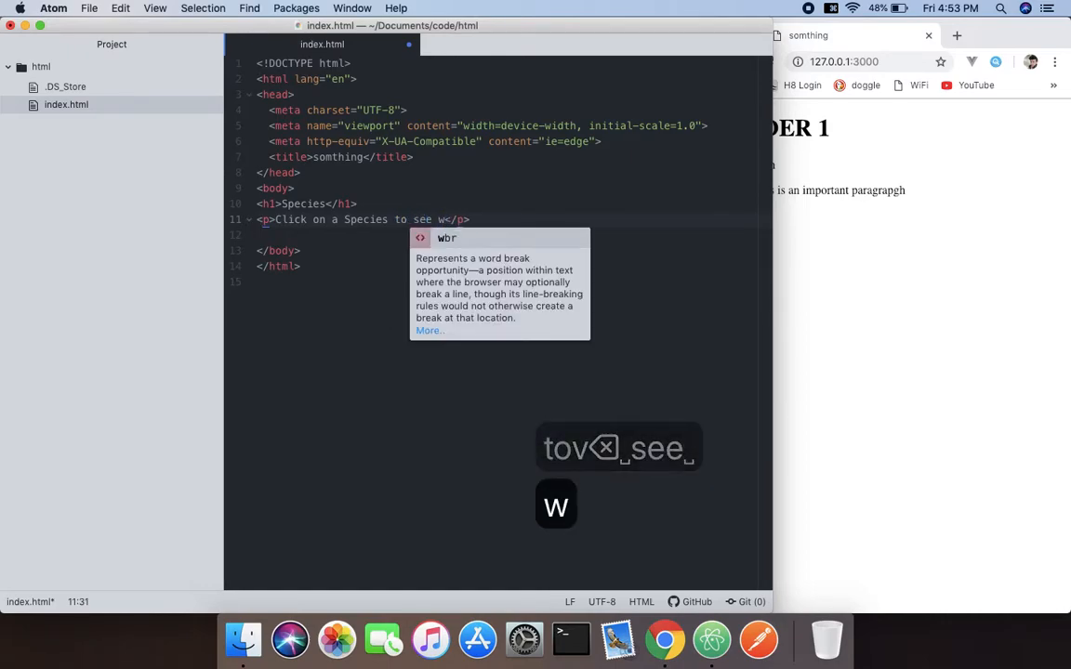
pyautogui.write('what t')
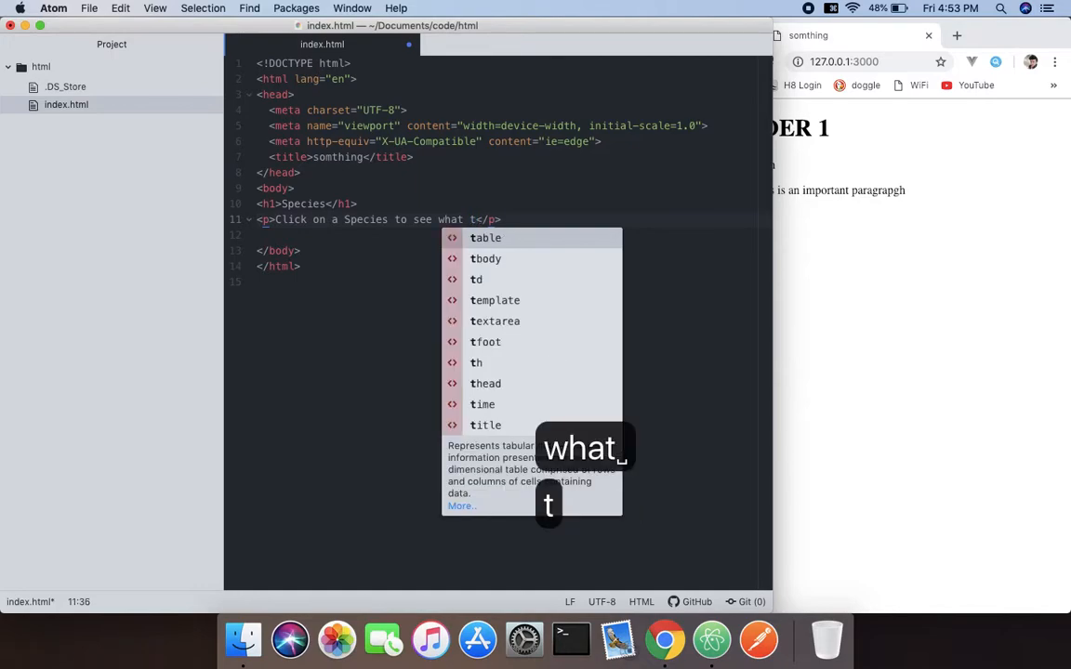
pyautogui.write('ype')
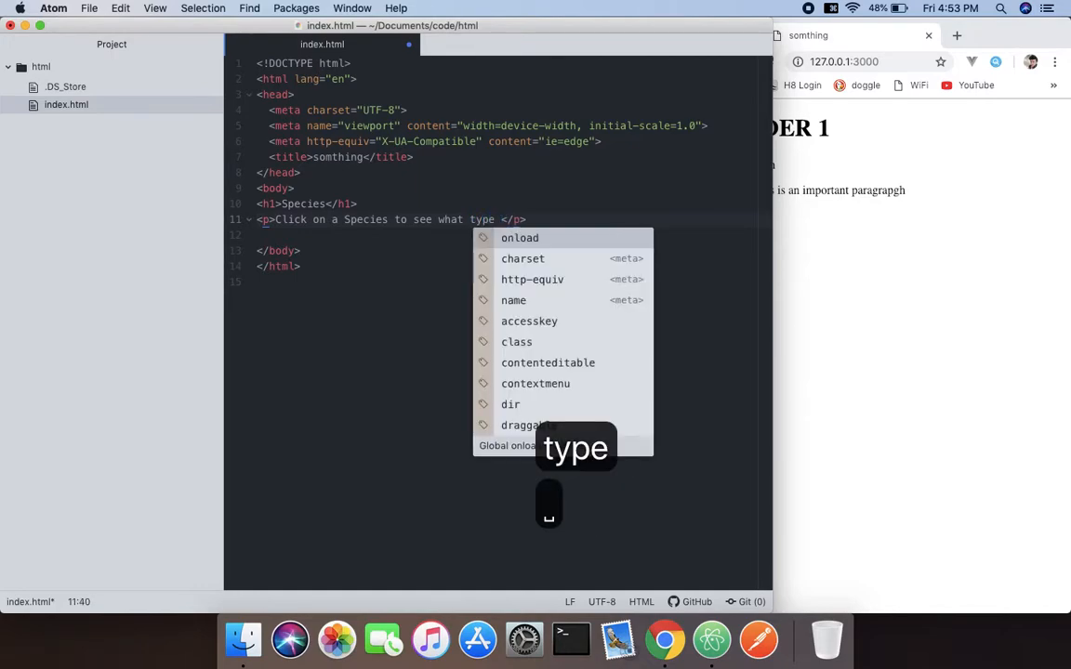
pyautogui.write('it is :')
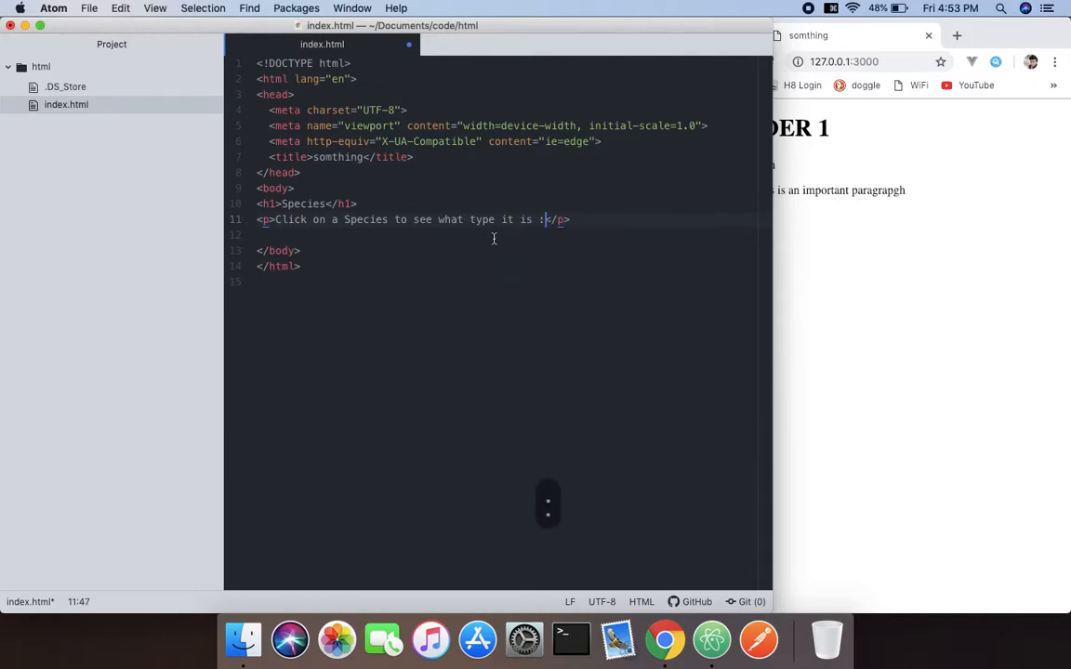
pyautogui.press('return')
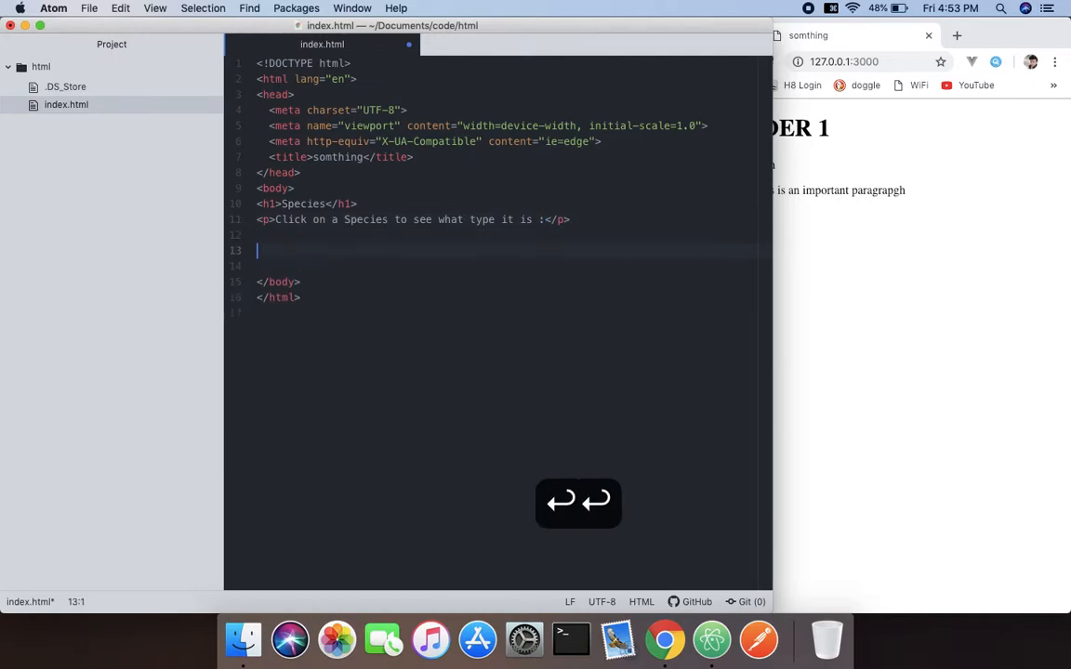
# Expand a ul with three empty list items using the li*3 abbreviation.
pyautogui.write('ul')
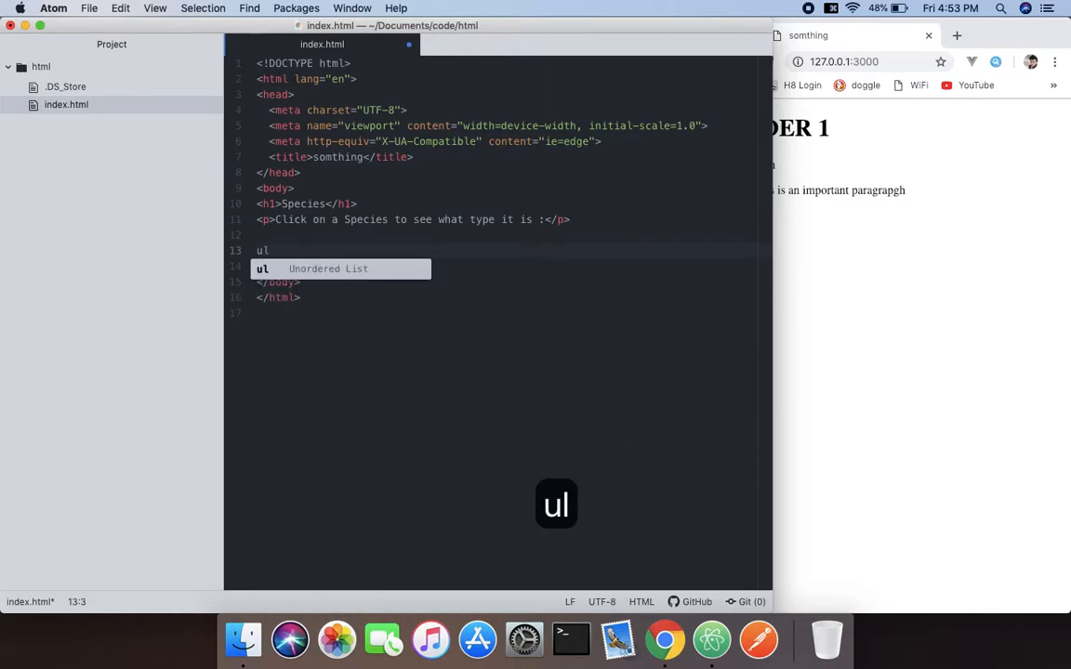
pyautogui.press('return')
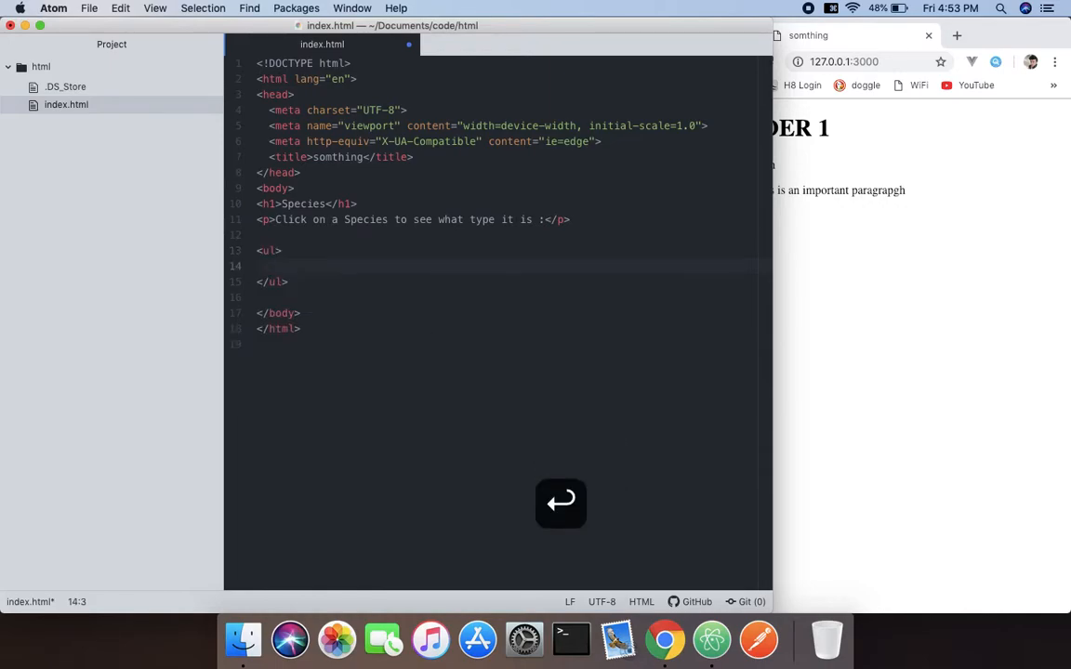
pyautogui.write('li*')
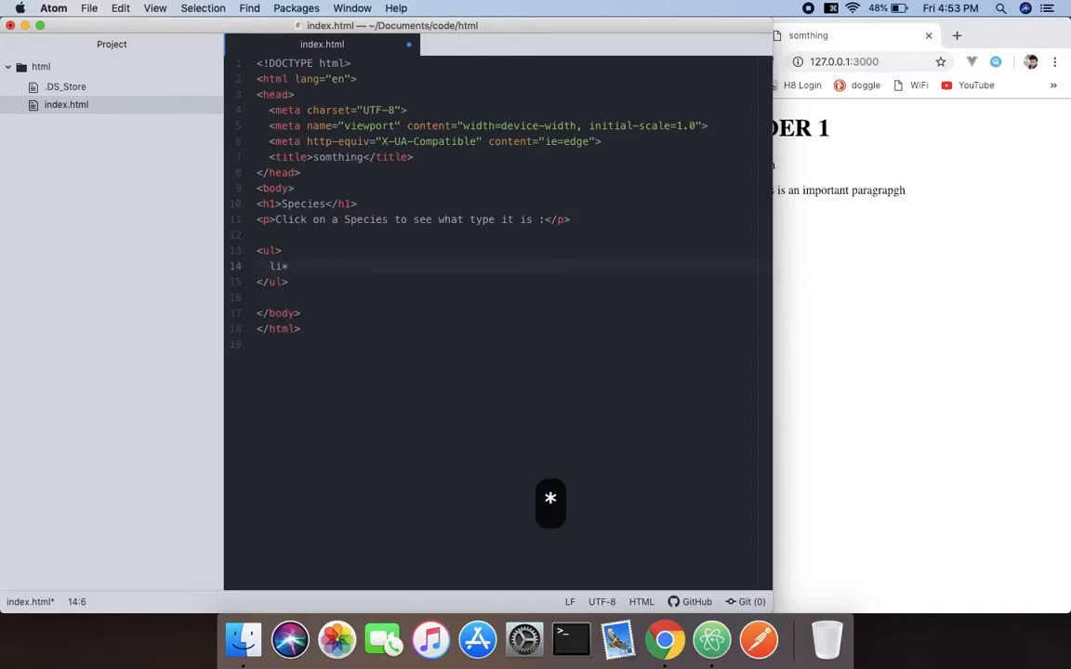
pyautogui.write('3')
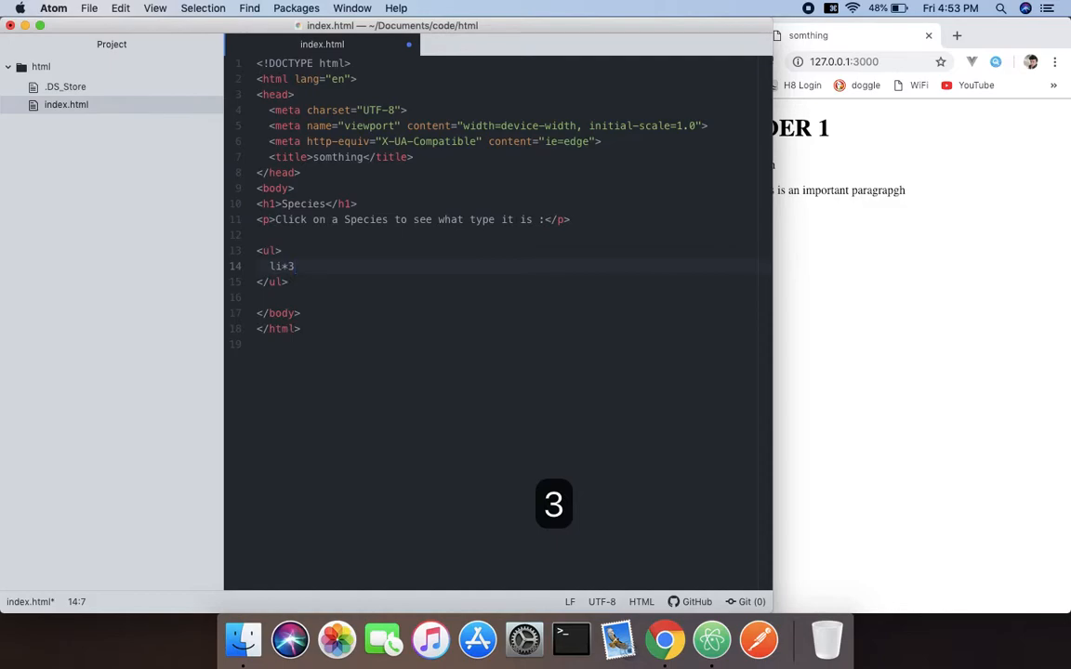
pyautogui.press('Tab')
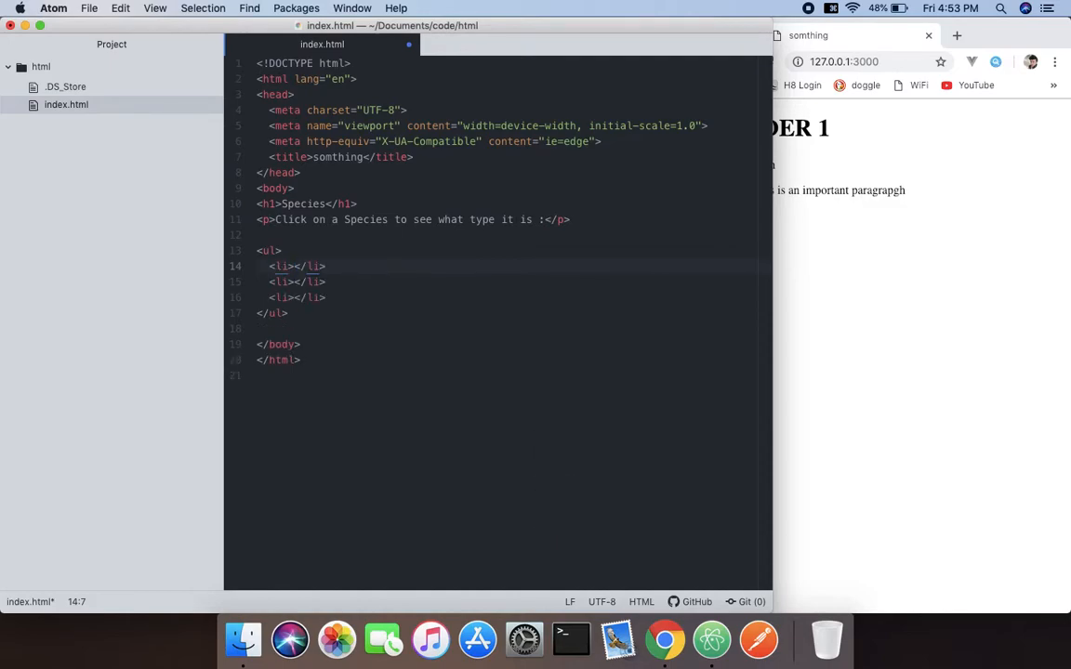
# Fill the three list items with Owl, Salmon and Tarantula.
pyautogui.write('OW')
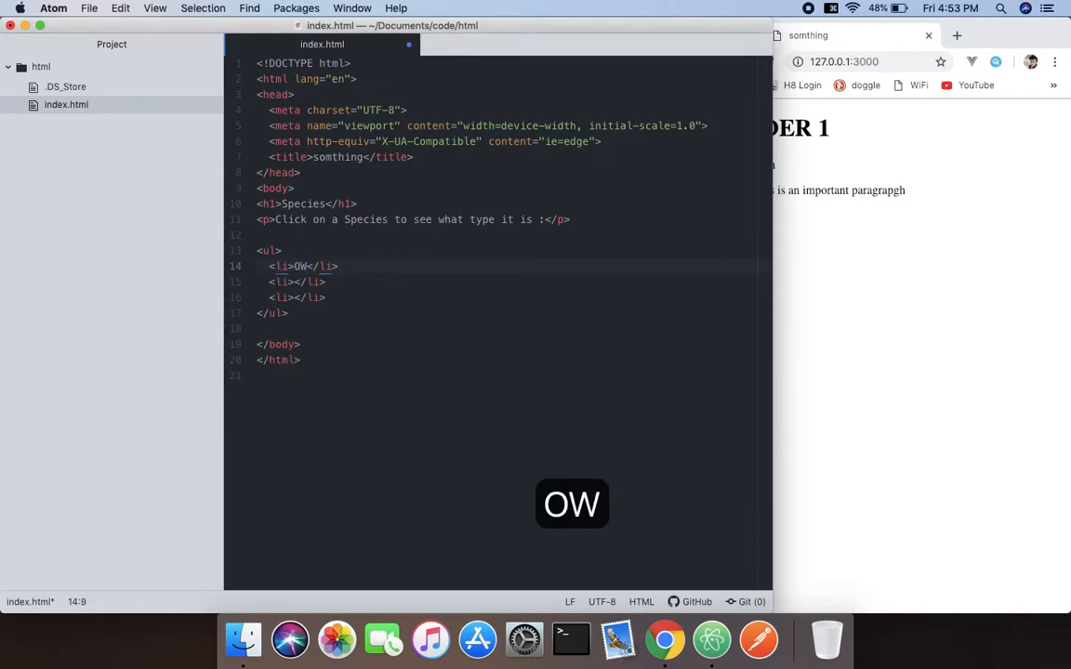
pyautogui.write('l')
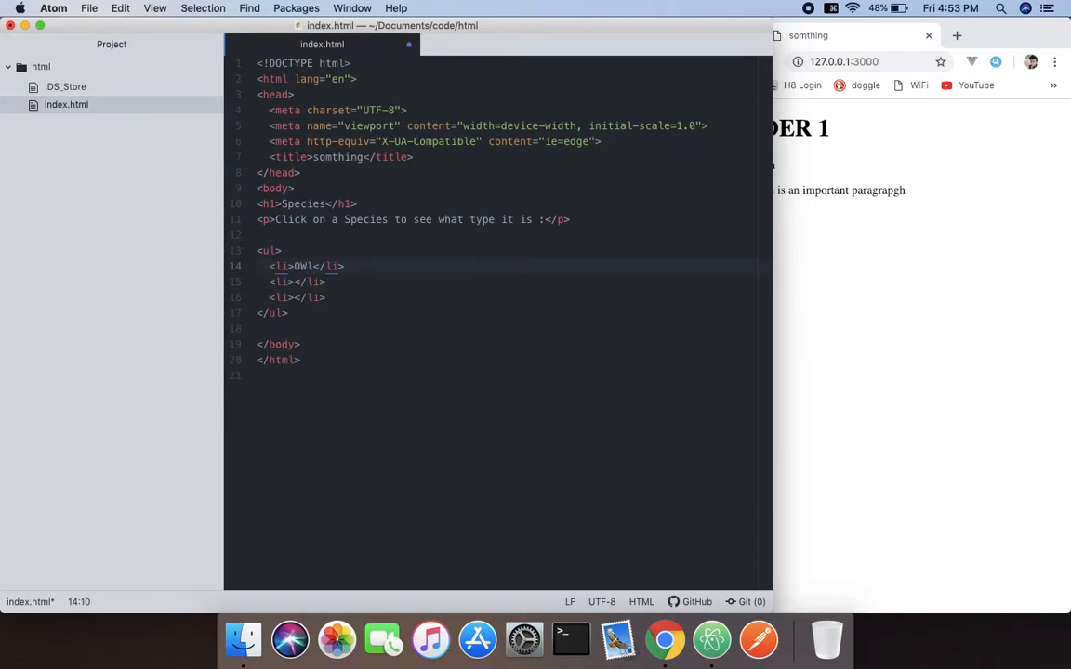
pyautogui.press('backspace')
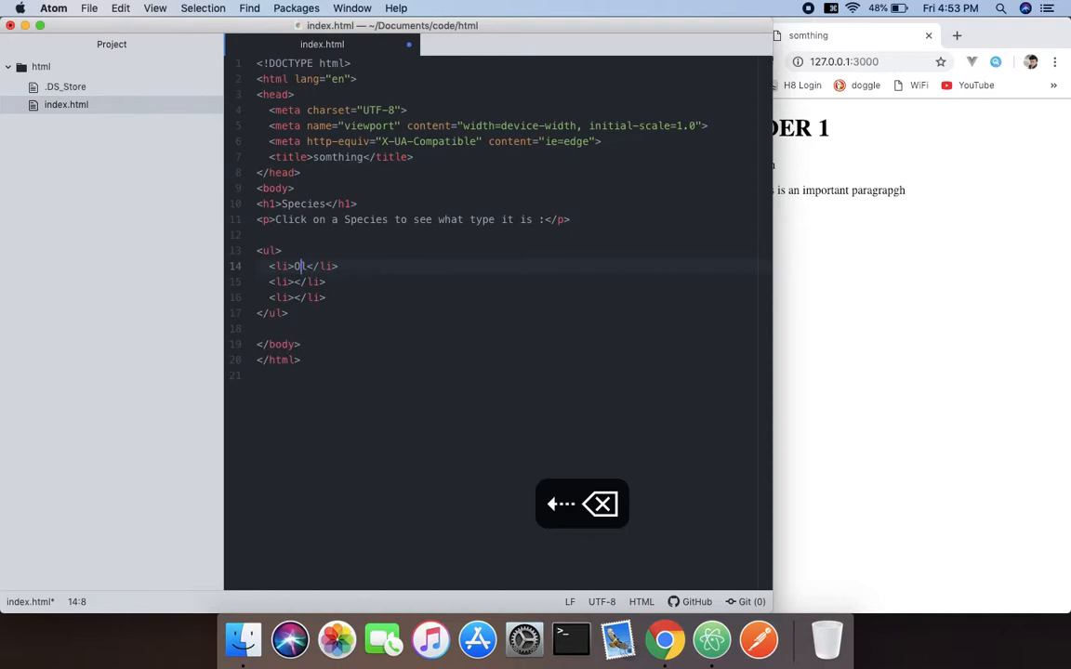
pyautogui.write('wl')
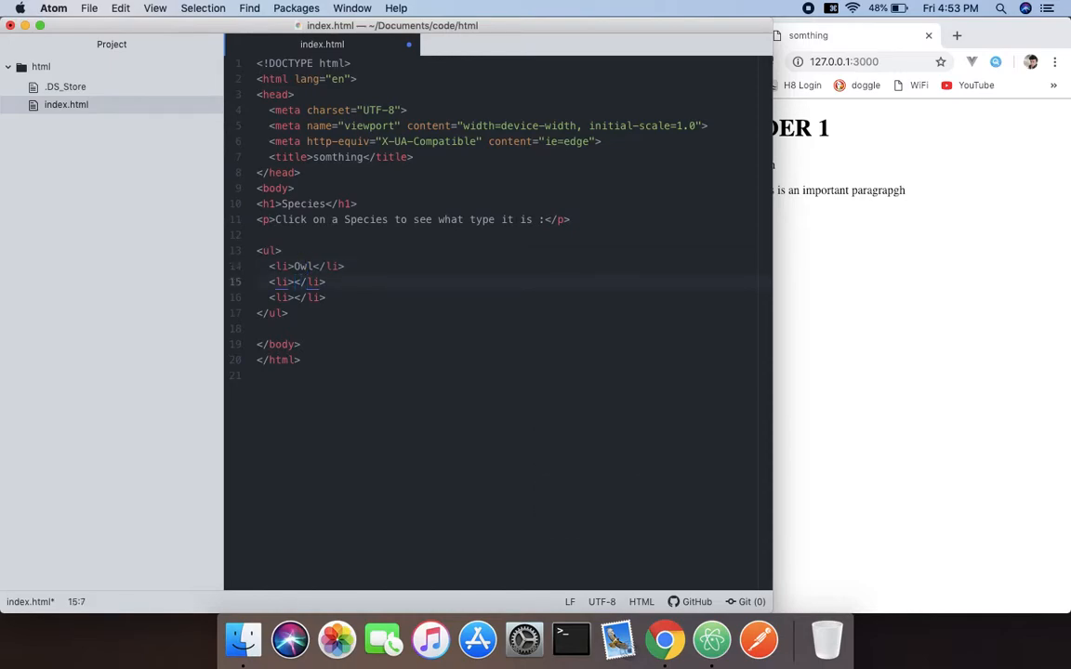
pyautogui.write('Sa')
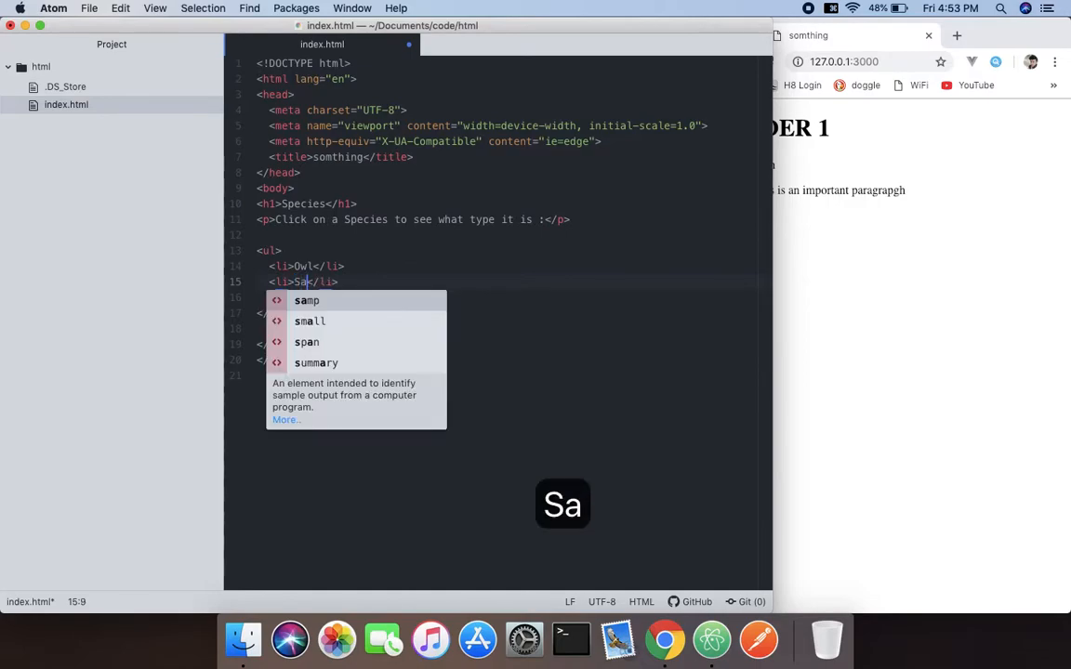
pyautogui.write('lm')
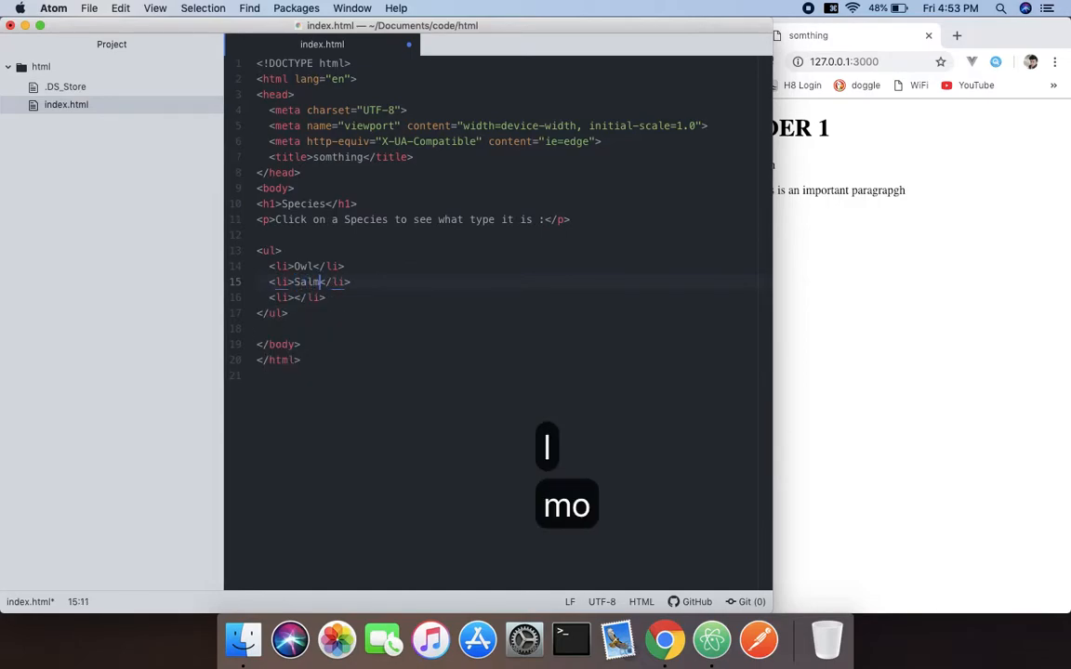
pyautogui.write('on')
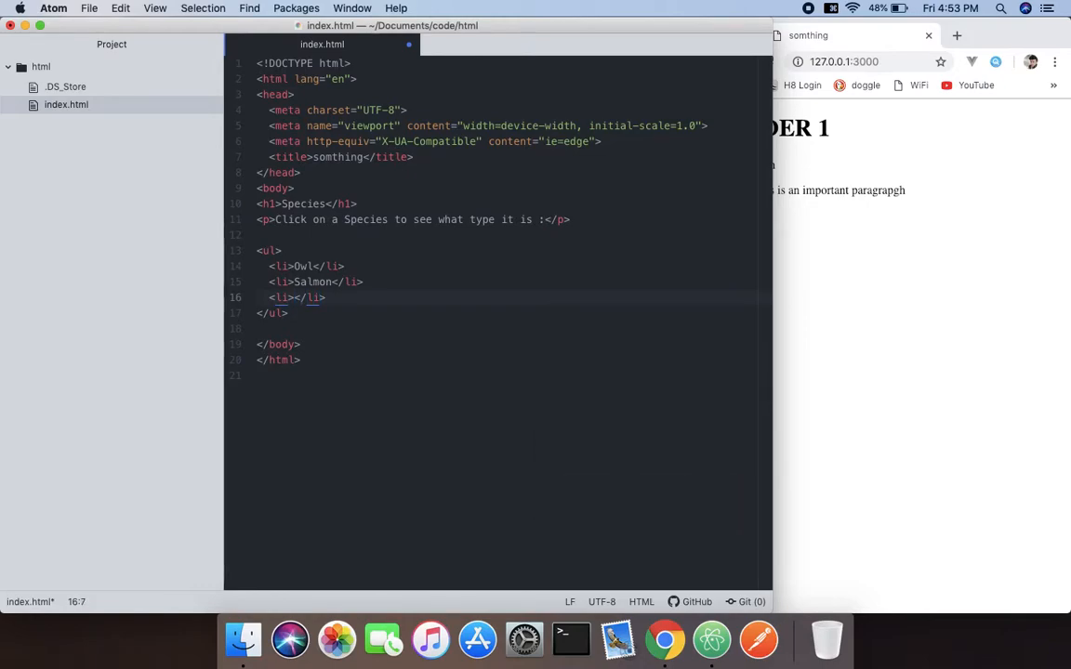
pyautogui.write('Ta')
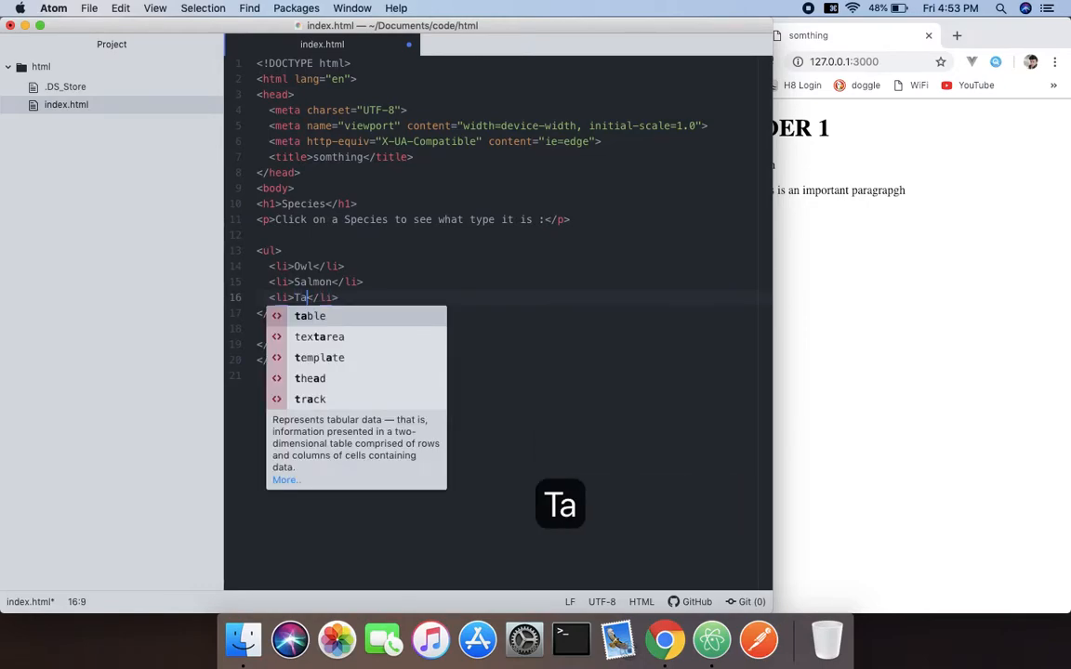
pyautogui.write('rant')
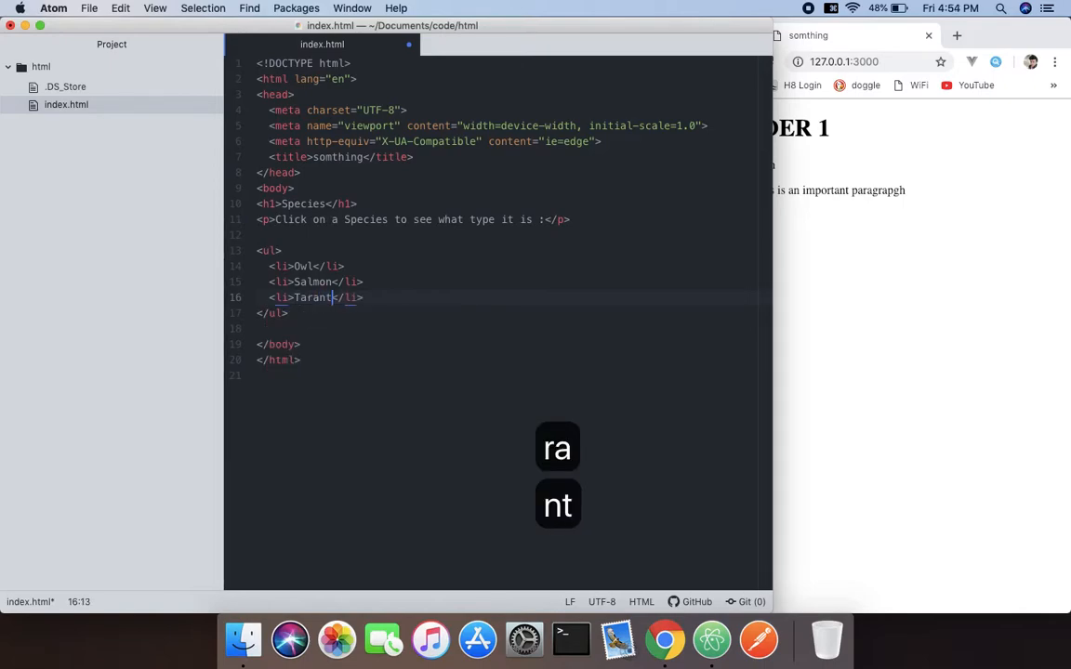
pyautogui.write('ula')
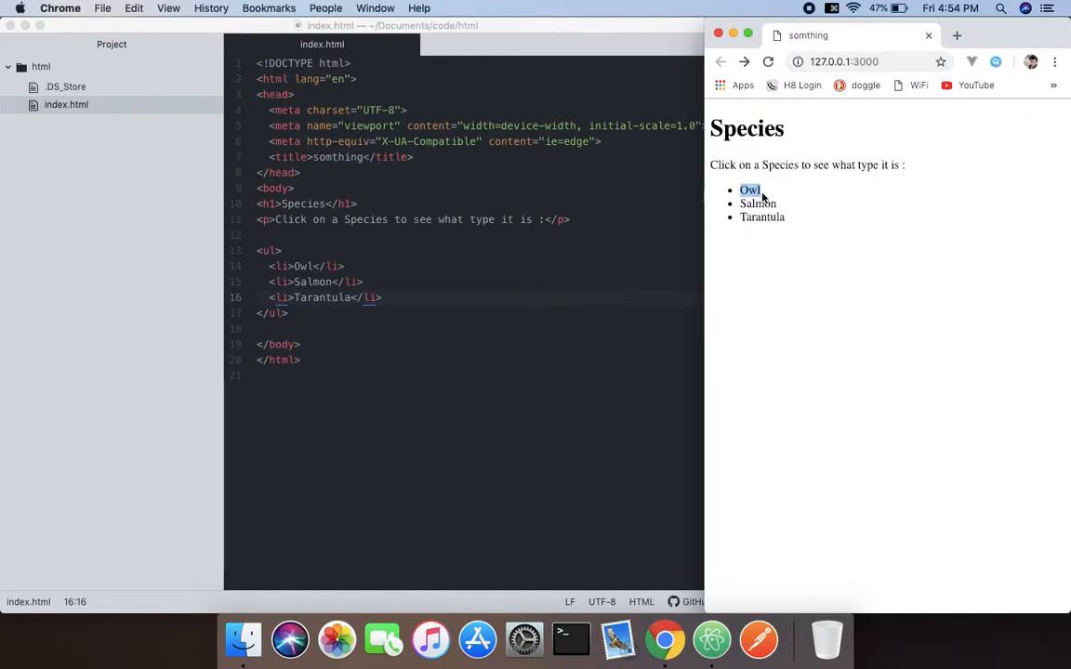
pyautogui.moveTo(818, 141)
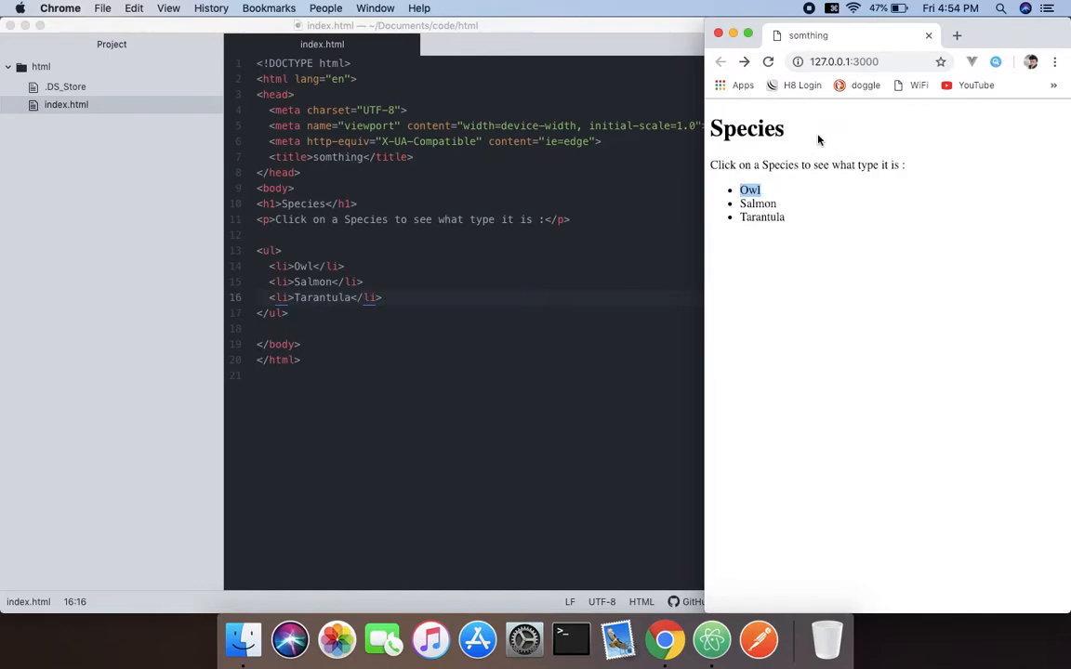
pyautogui.moveTo(764, 7)
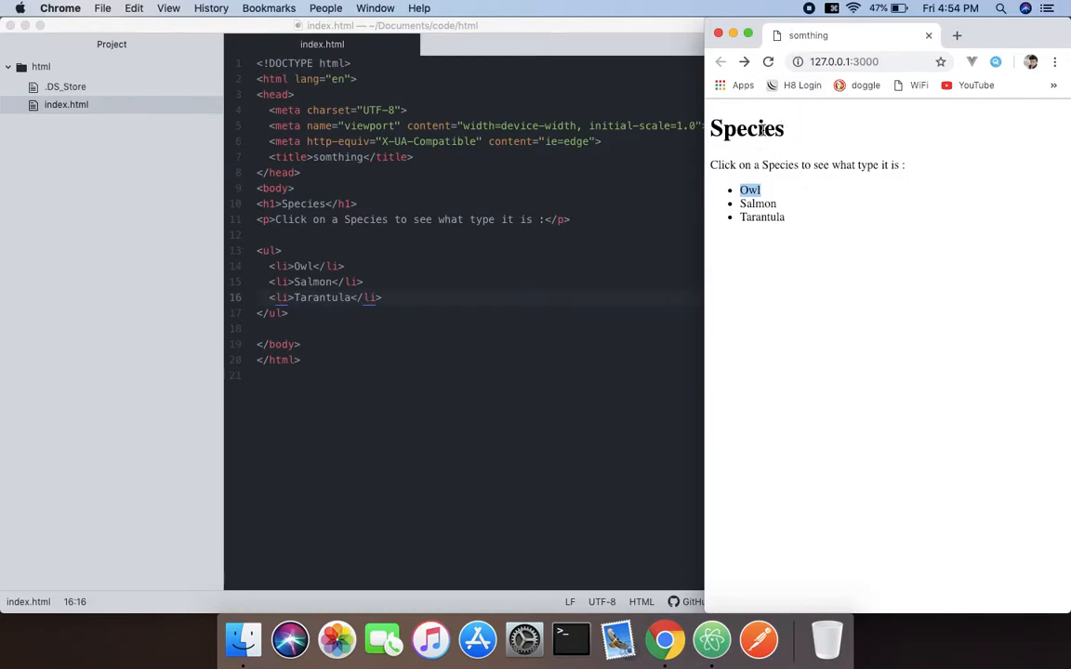
pyautogui.moveTo(658, 179)
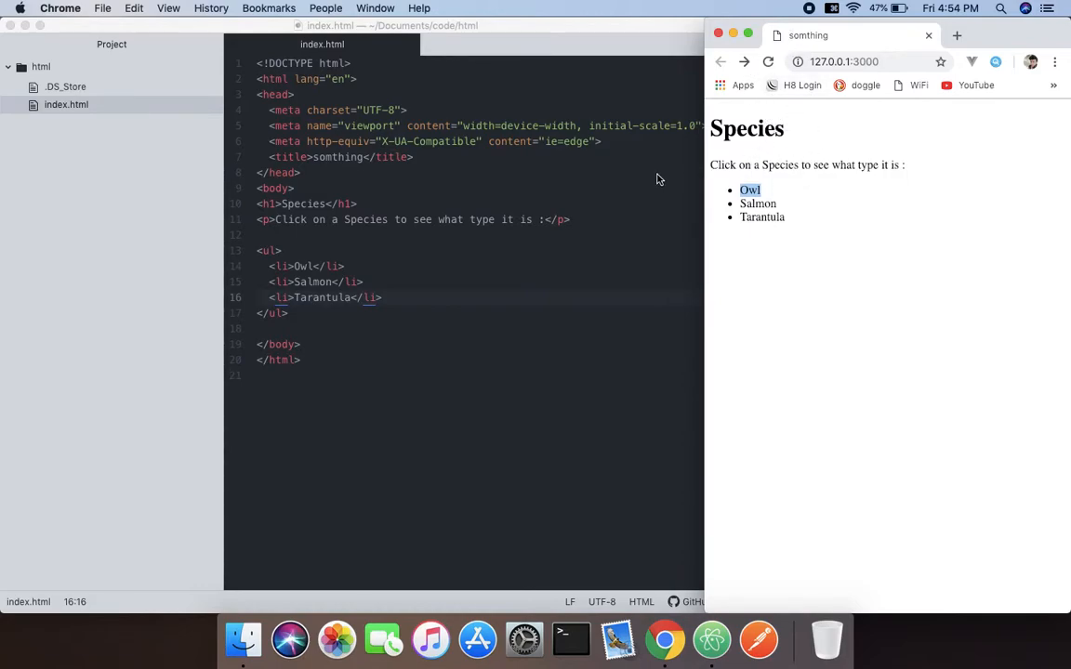
# Bring the Atom editor back to the front after previewing the page.
pyautogui.click(305, 312)
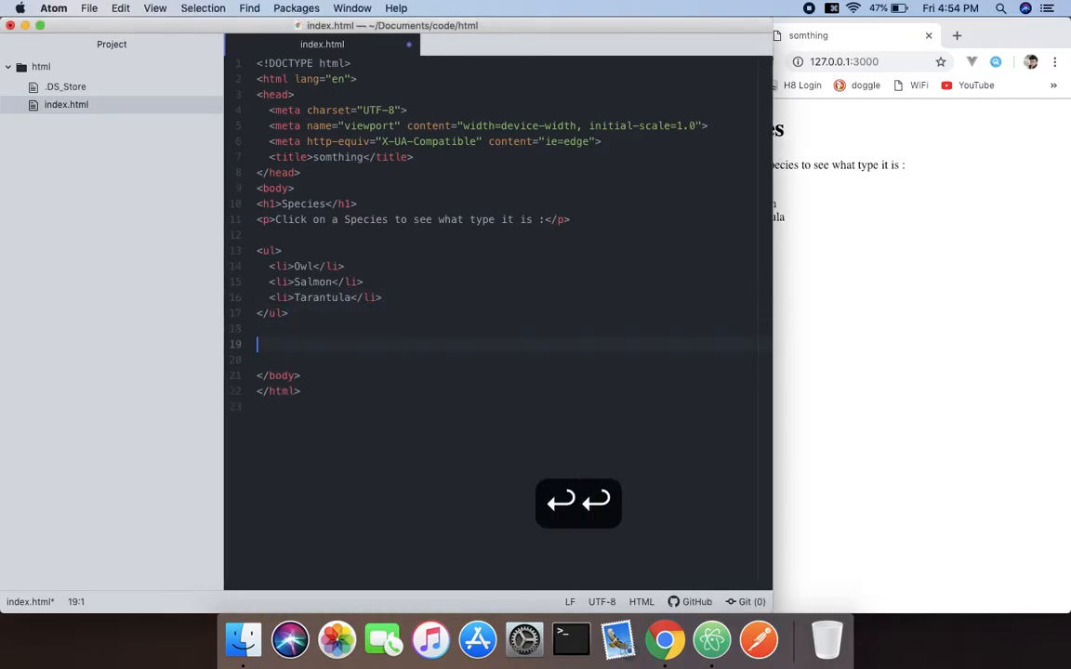
# Paste the script block defining showDetails(animal) before the closing body tag.
pyautogui.press('cmd+v')
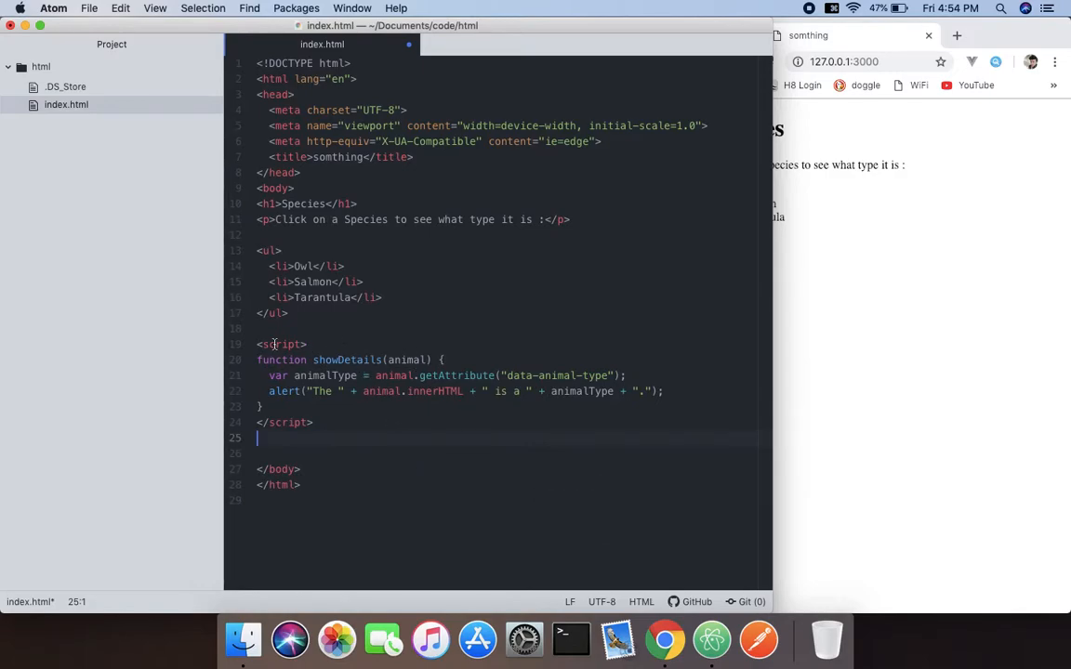
pyautogui.moveTo(295, 376)
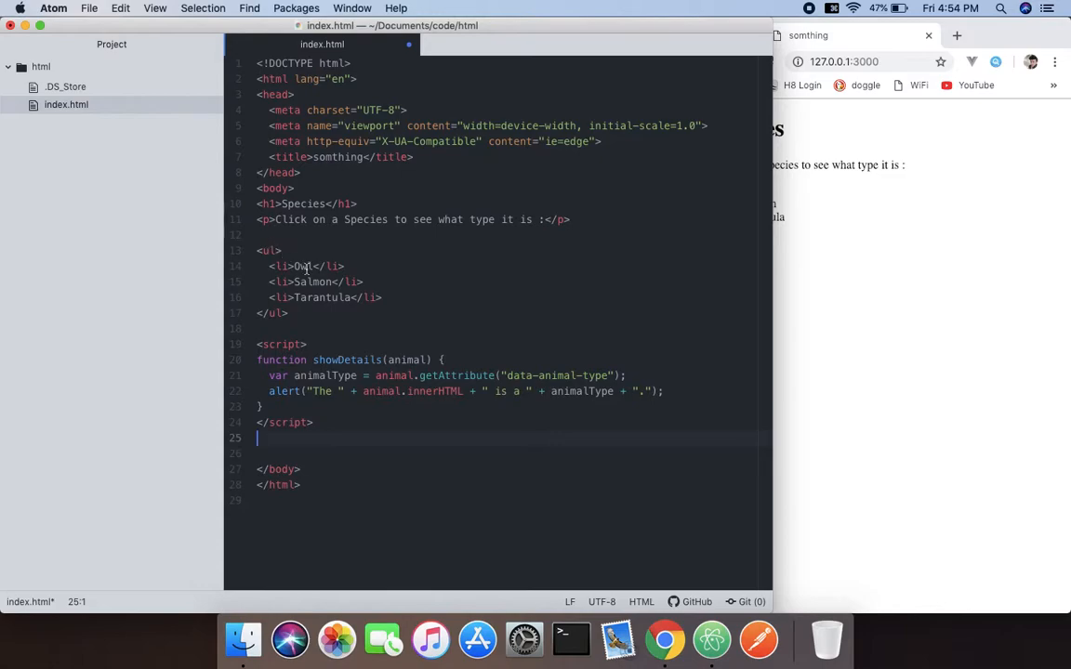
# Give the Owl list item an id of 'owl'.
pyautogui.click(288, 268)
pyautogui.write(' id="" ')
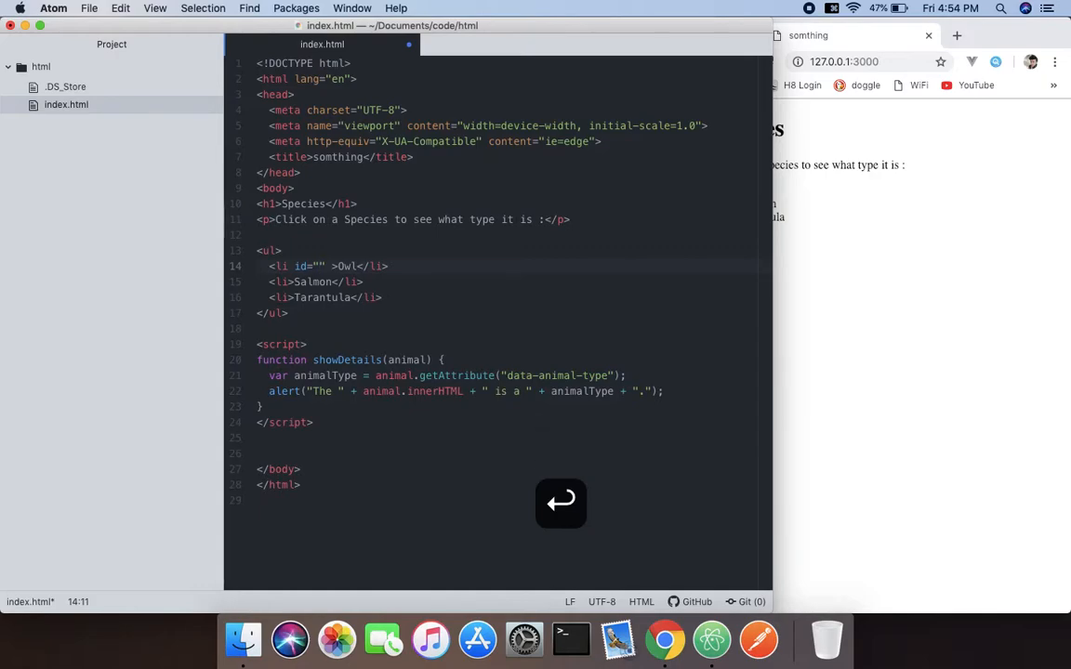
pyautogui.write('o')
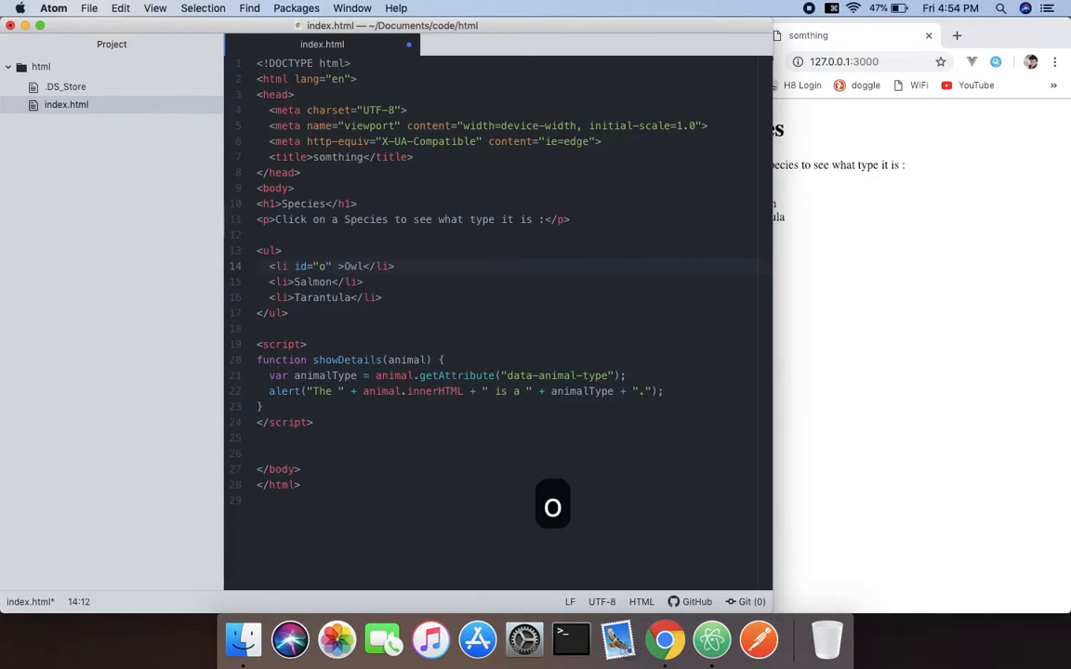
pyautogui.write('w')
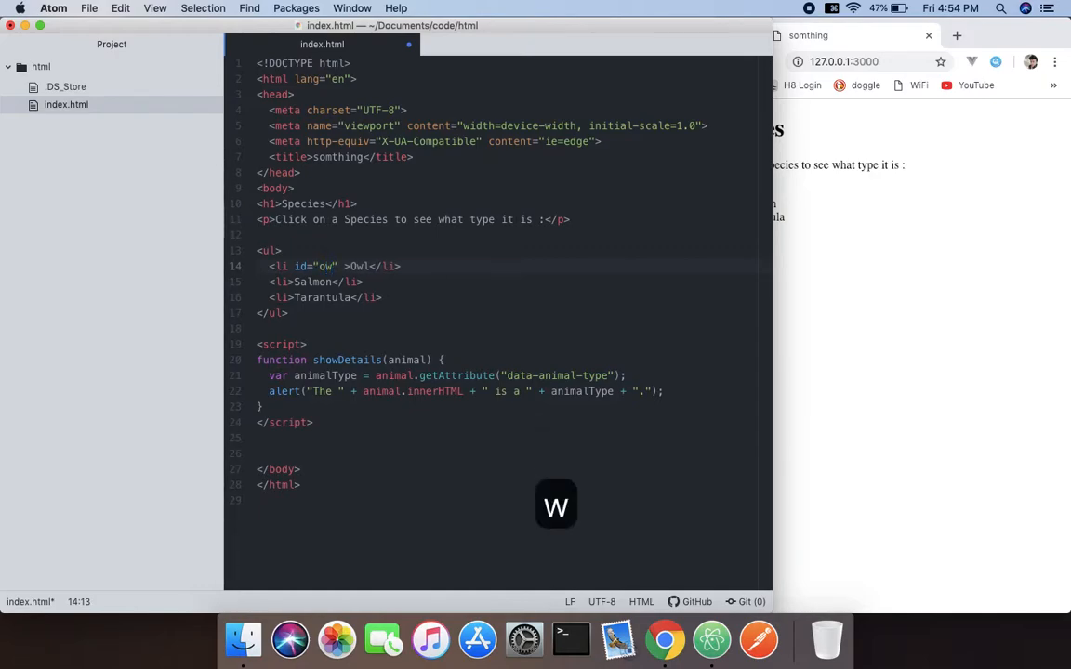
pyautogui.write('l')
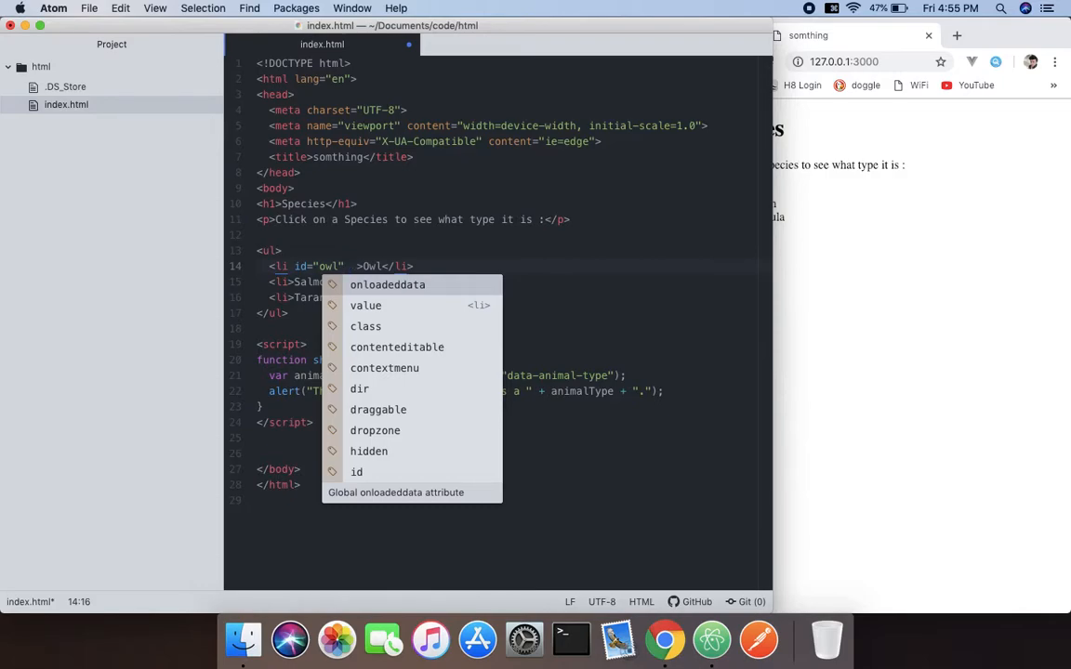
# Add data-animal-type="bird" to the Owl list item.
pyautogui.write('da')
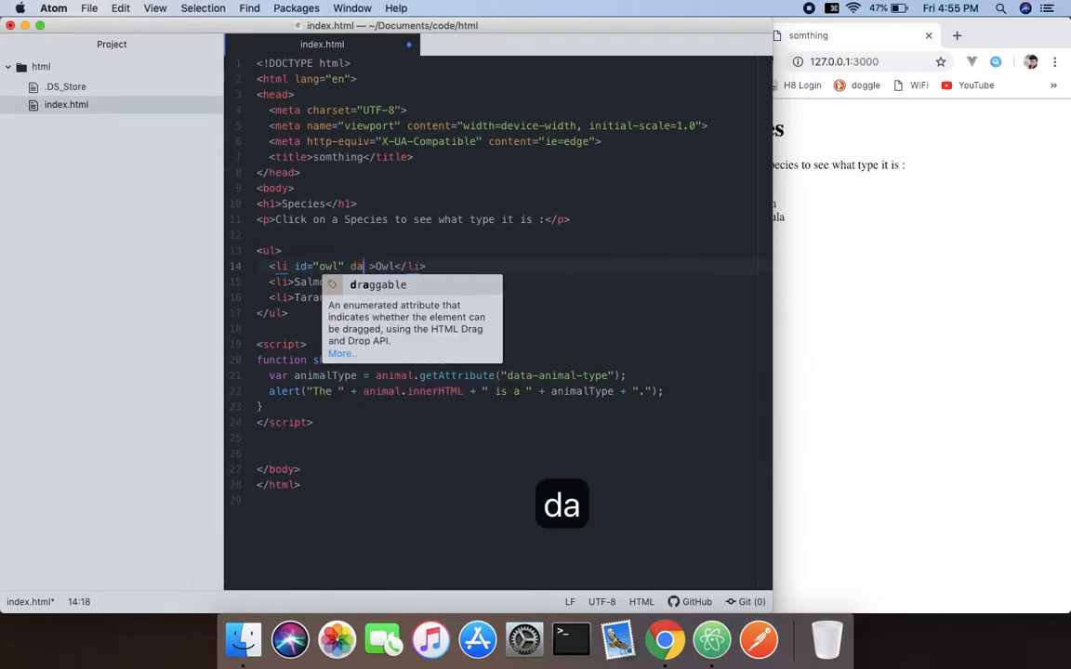
pyautogui.write('ta-')
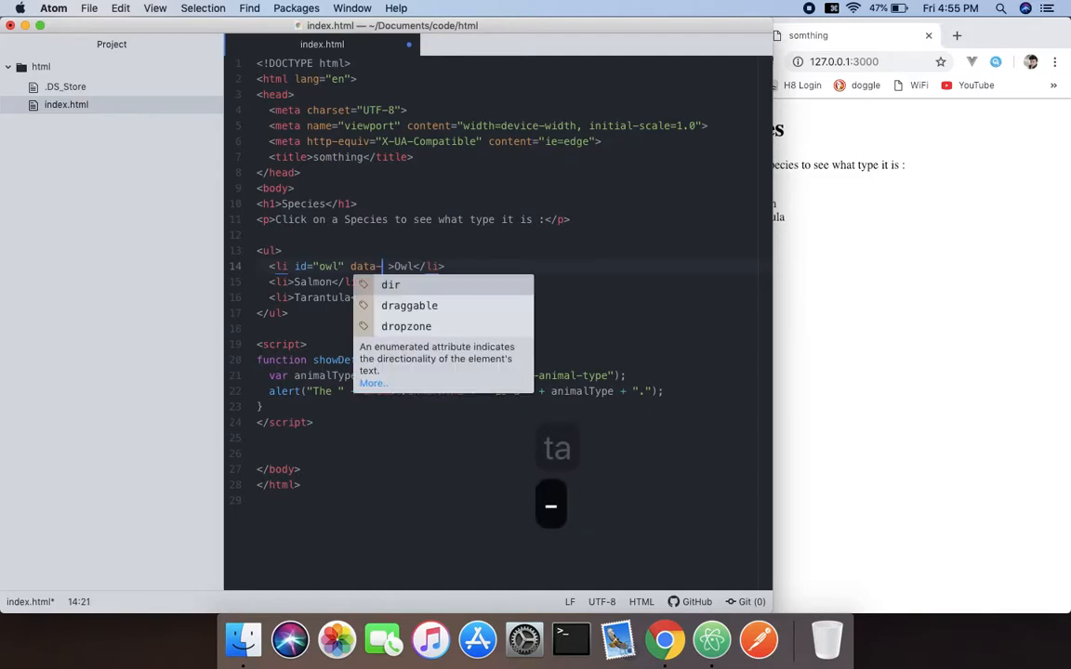
pyautogui.write('ani')
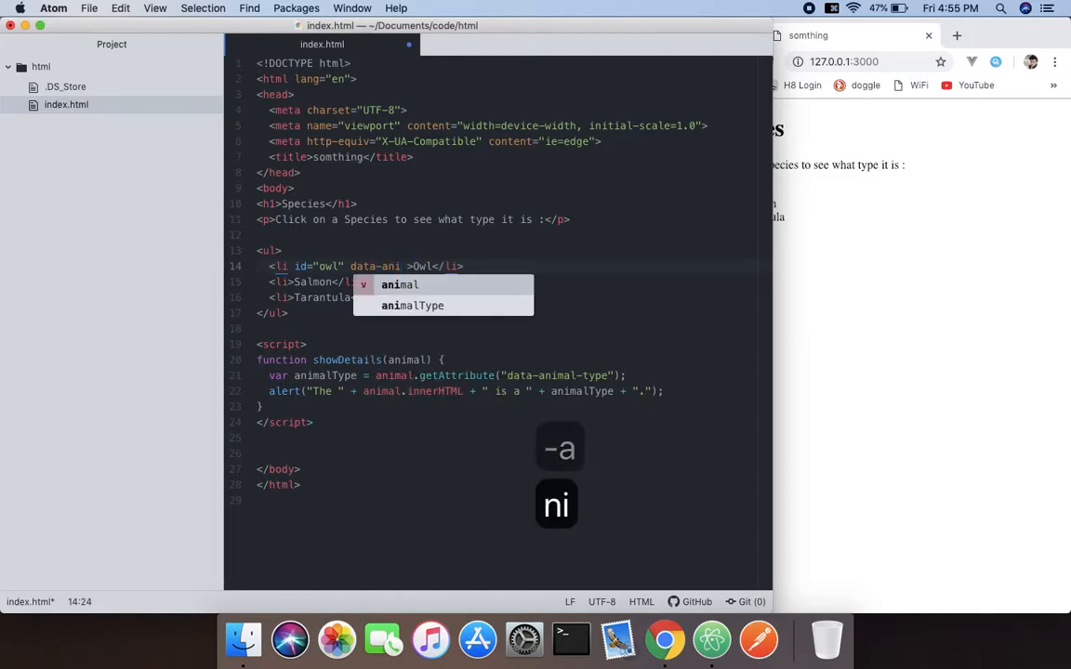
pyautogui.write('i')
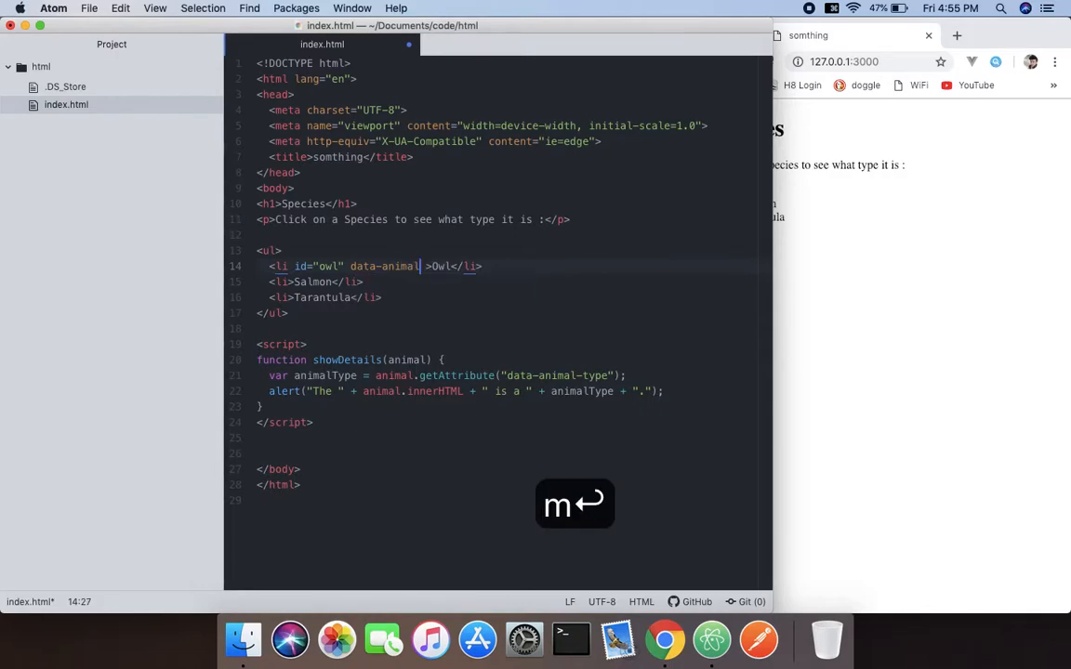
pyautogui.write('-t')
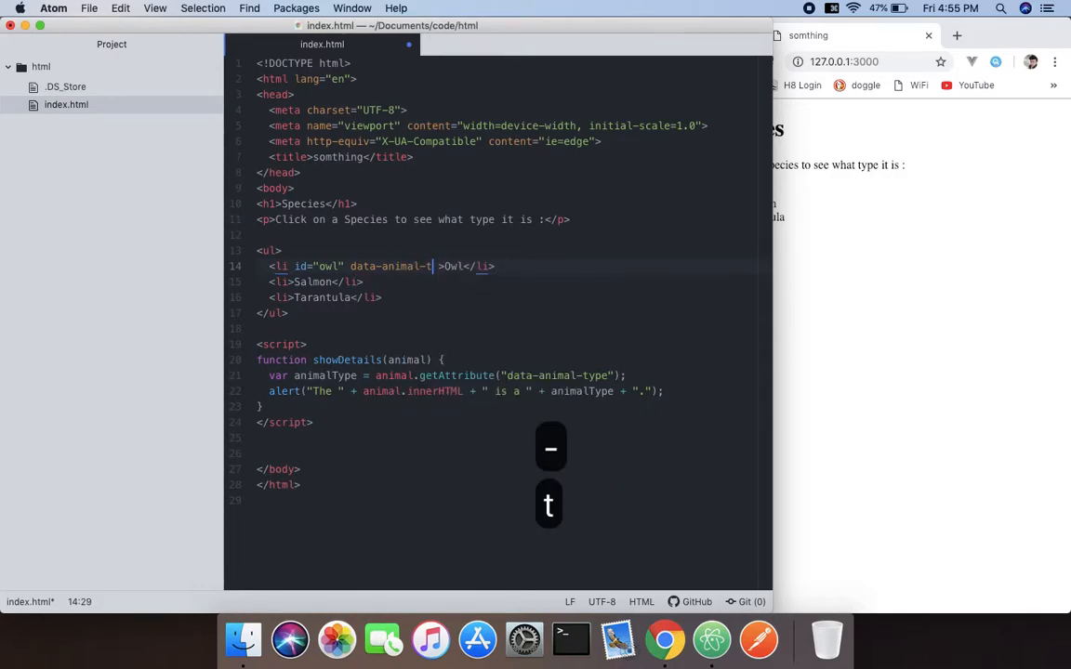
pyautogui.write('ype=')
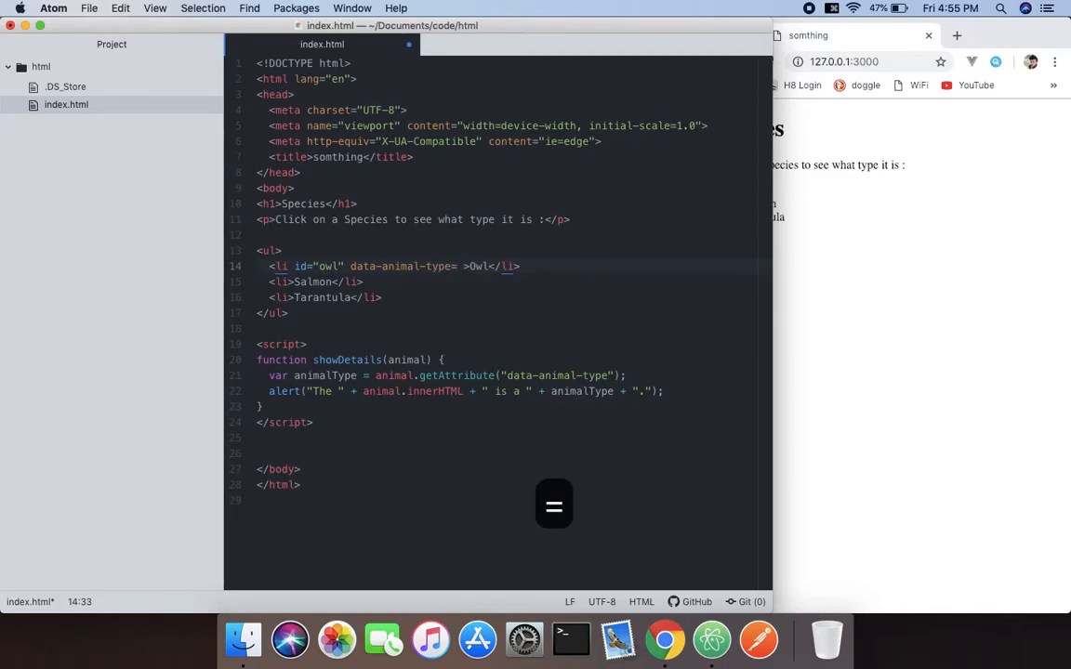
pyautogui.write('""')
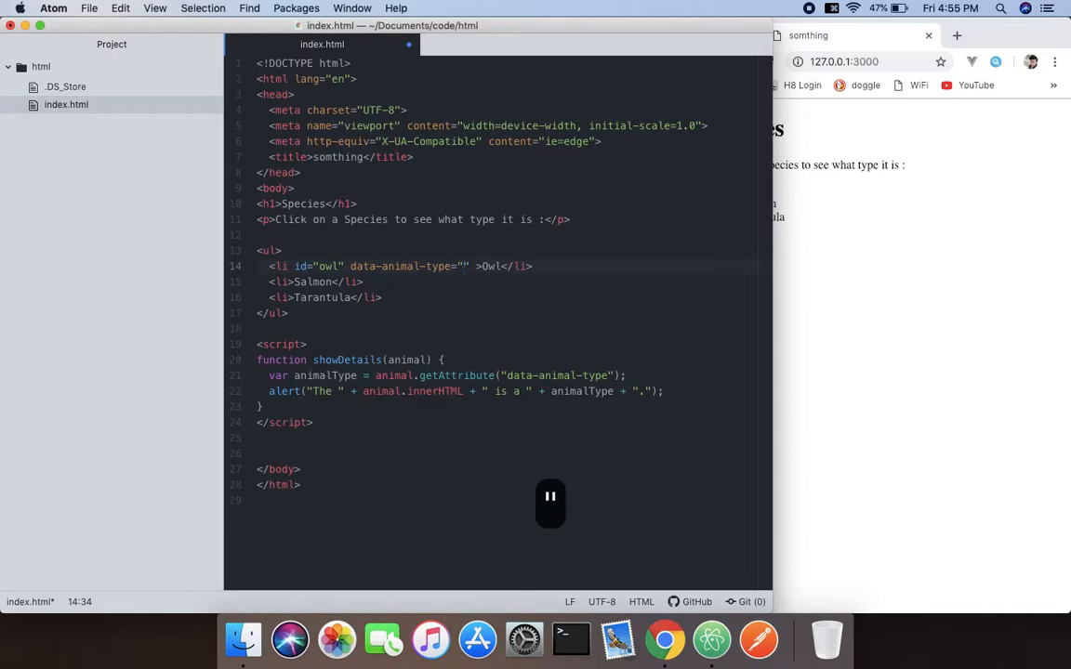
pyautogui.write('bird')
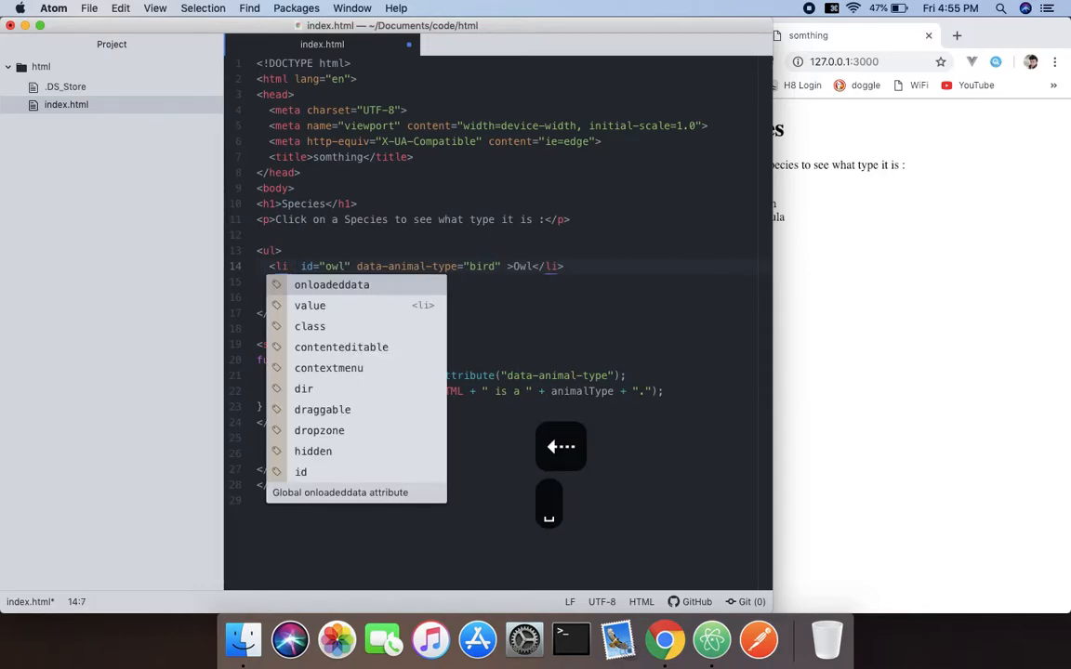
# Add an onchange attribute calling showDetails(this) to the Owl item and move to the Salmon tag.
pyautogui.write('onchange="')
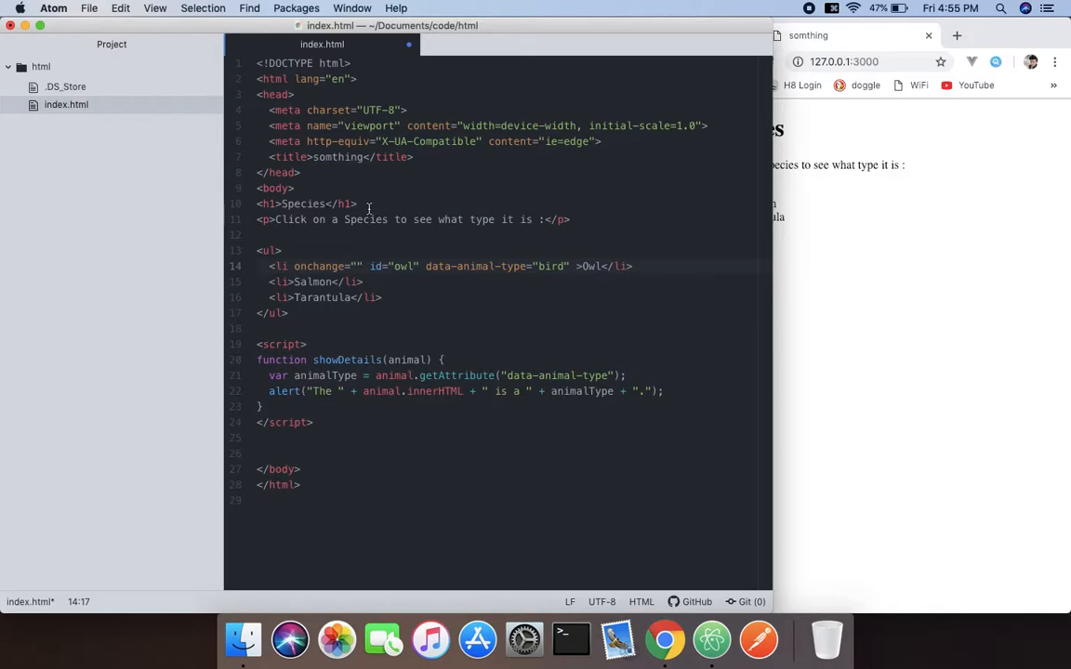
pyautogui.click(357, 265)
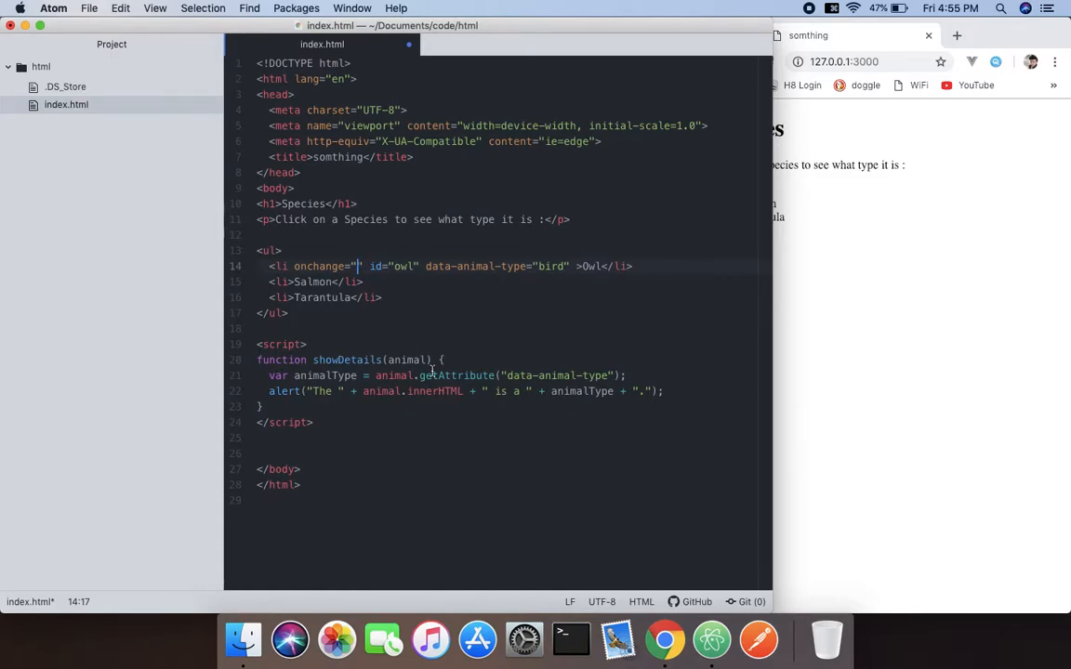
pyautogui.write('showDetails(')
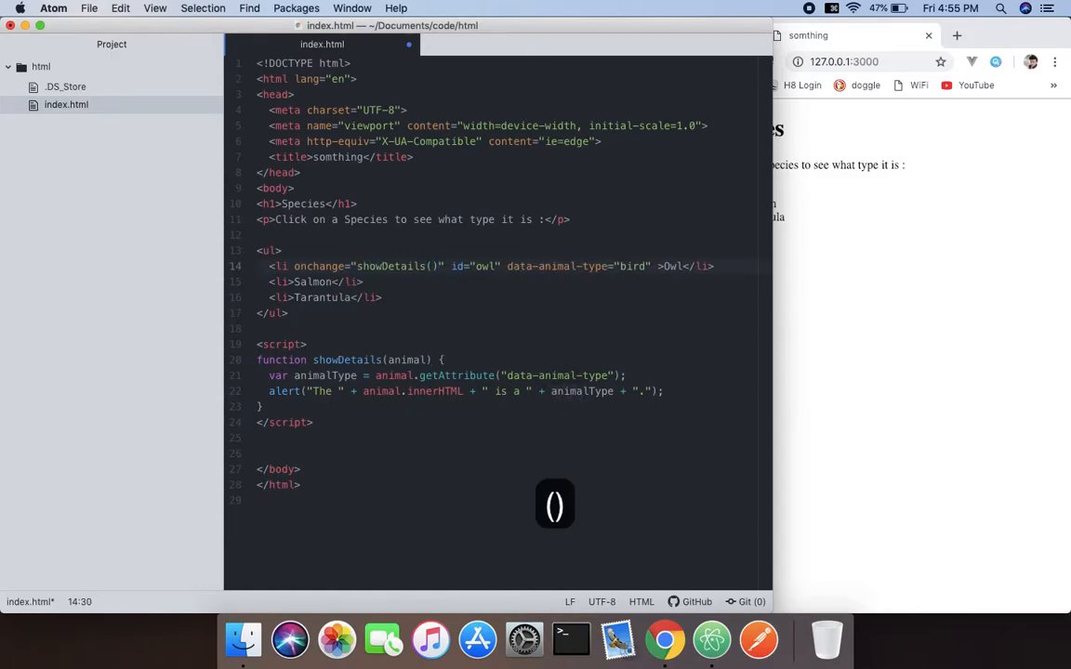
pyautogui.write('th')
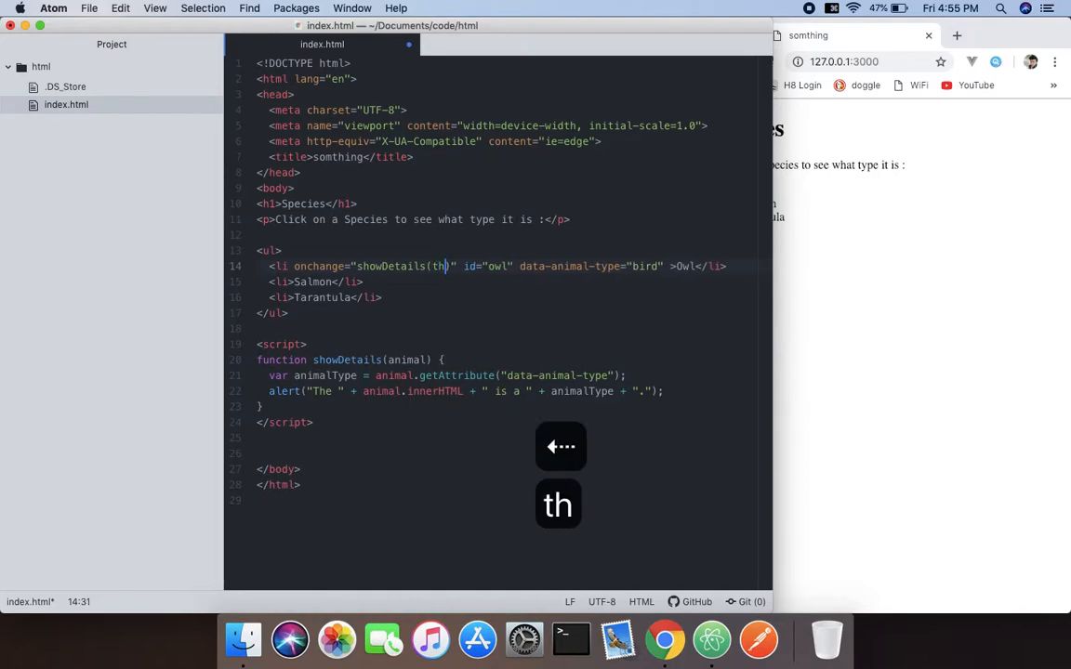
pyautogui.write('is)')
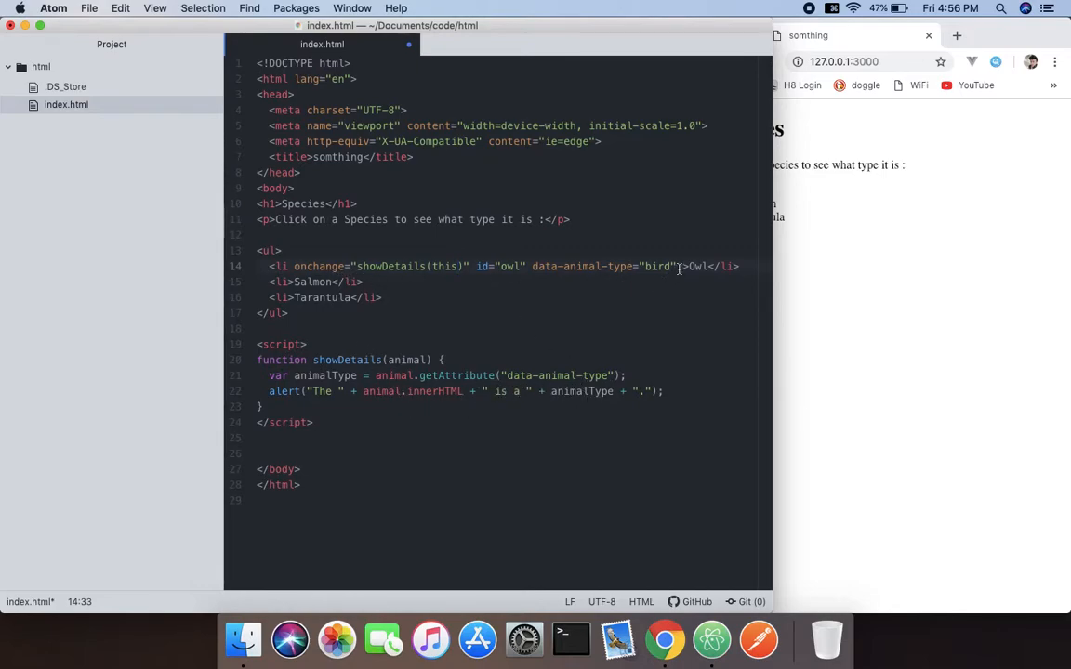
pyautogui.click(655, 265)
pyautogui.write(' onabort=""')
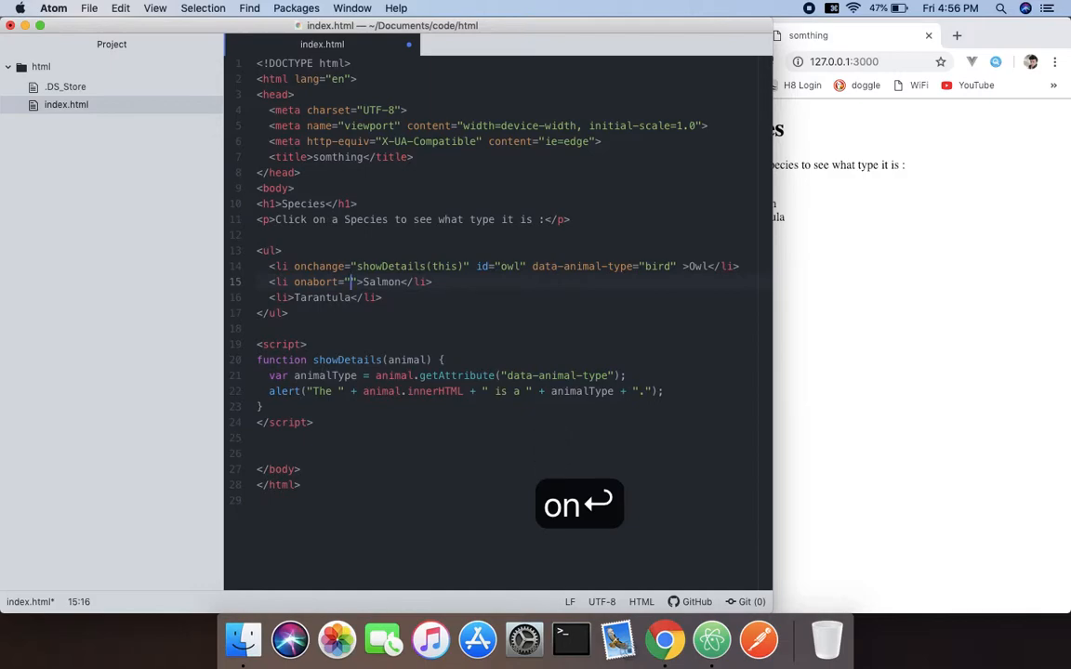
# Remove the stray onabort from Salmon and change Owl's attribute to onclick.
pyautogui.press('backspace')
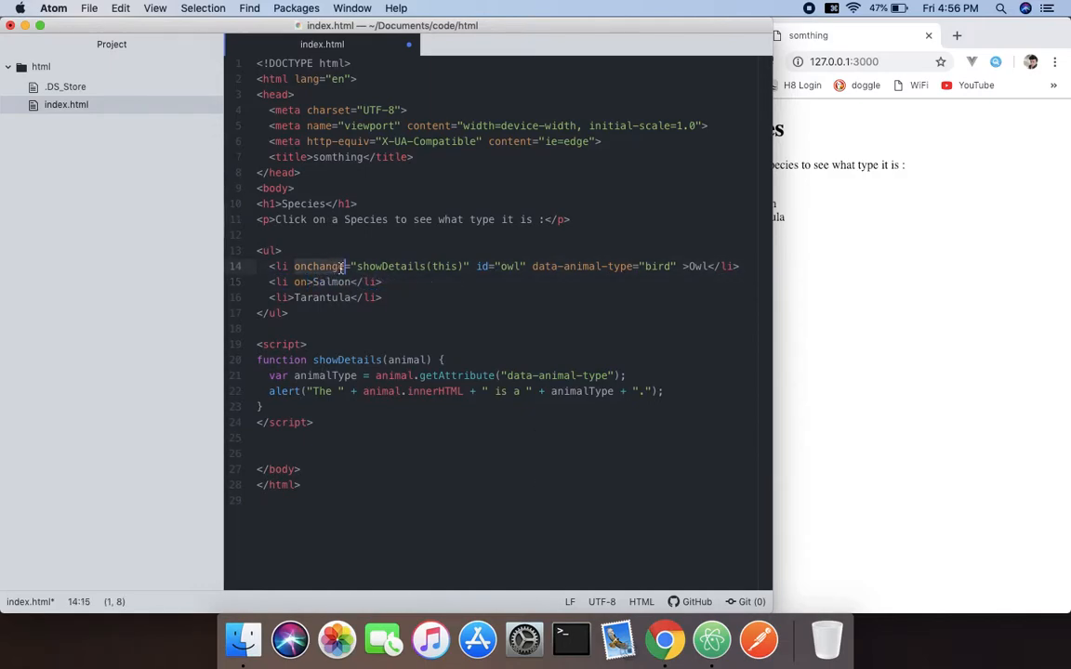
pyautogui.press('backspace')
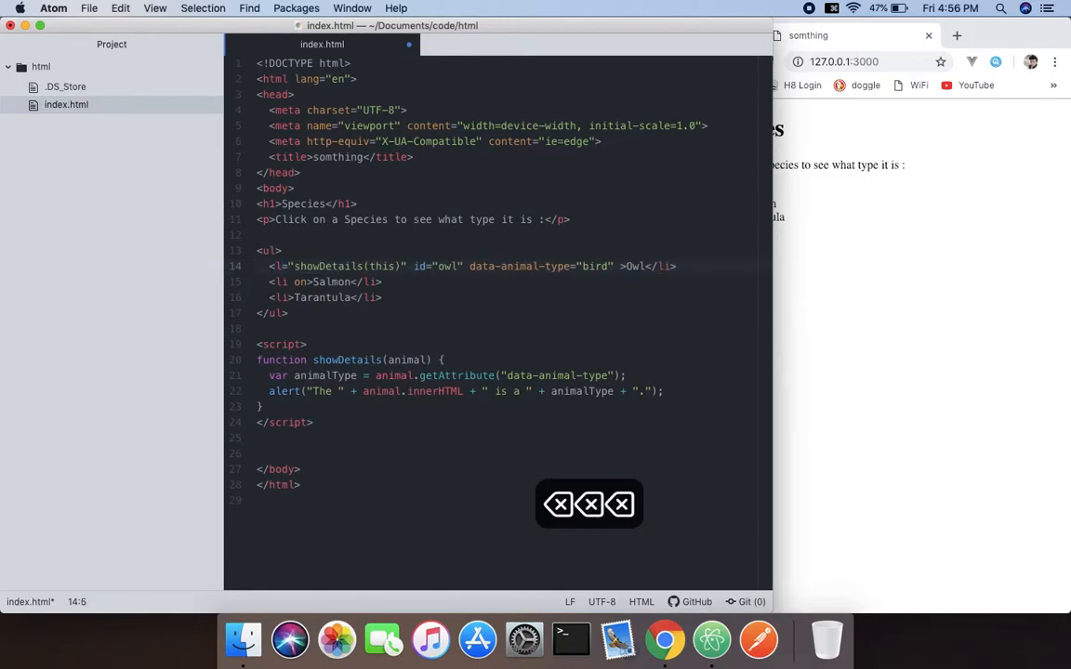
pyautogui.write('c')
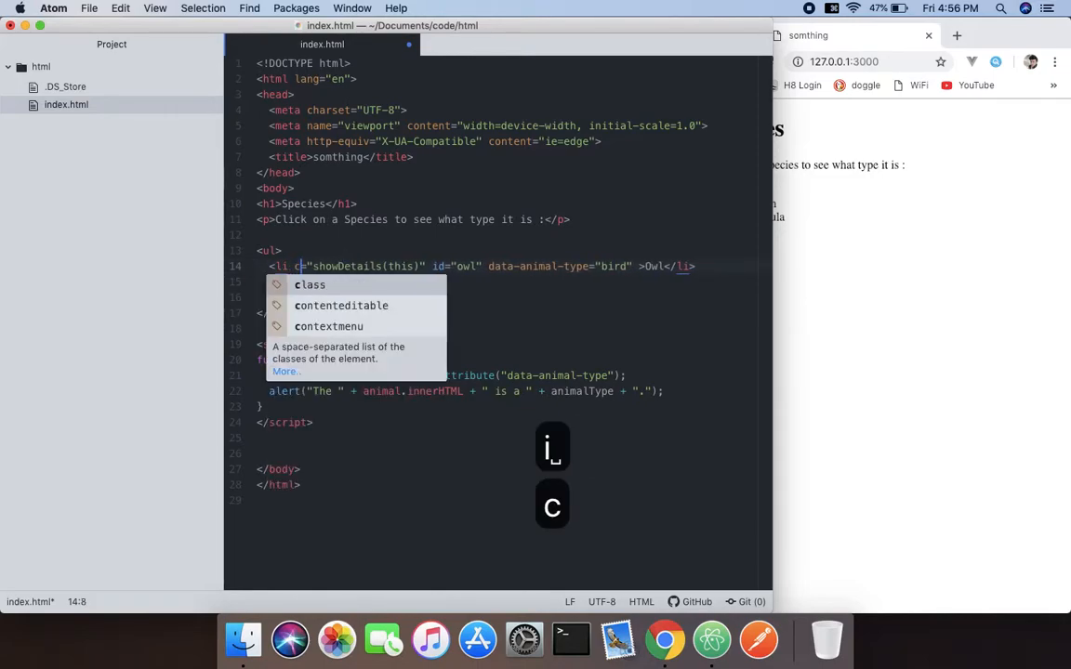
pyautogui.write('onclick=""=')
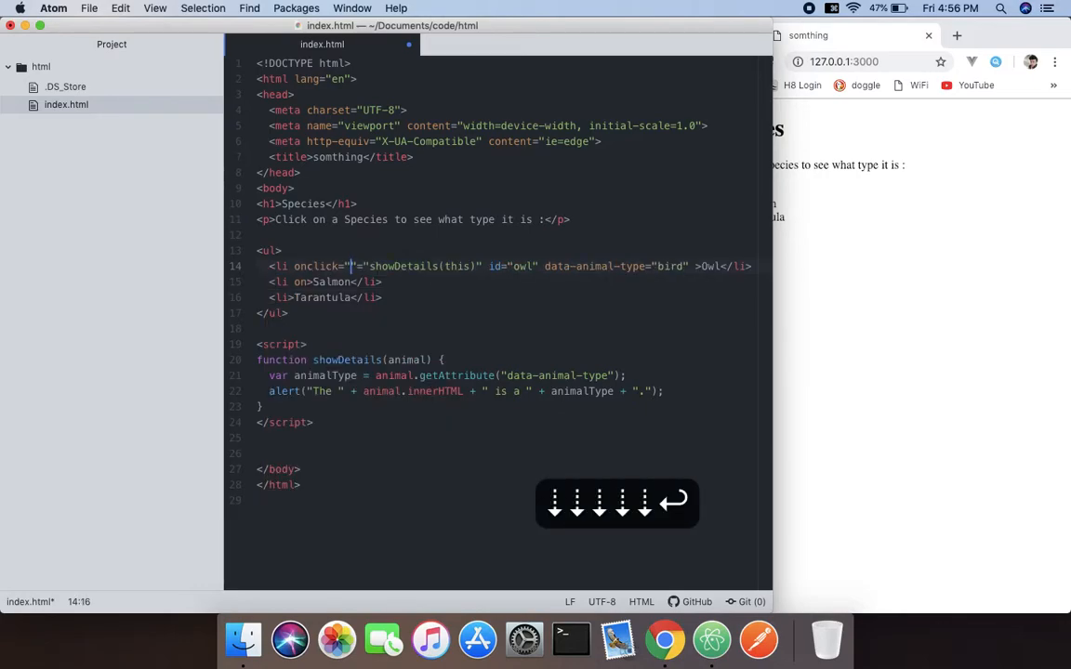
pyautogui.press('right')
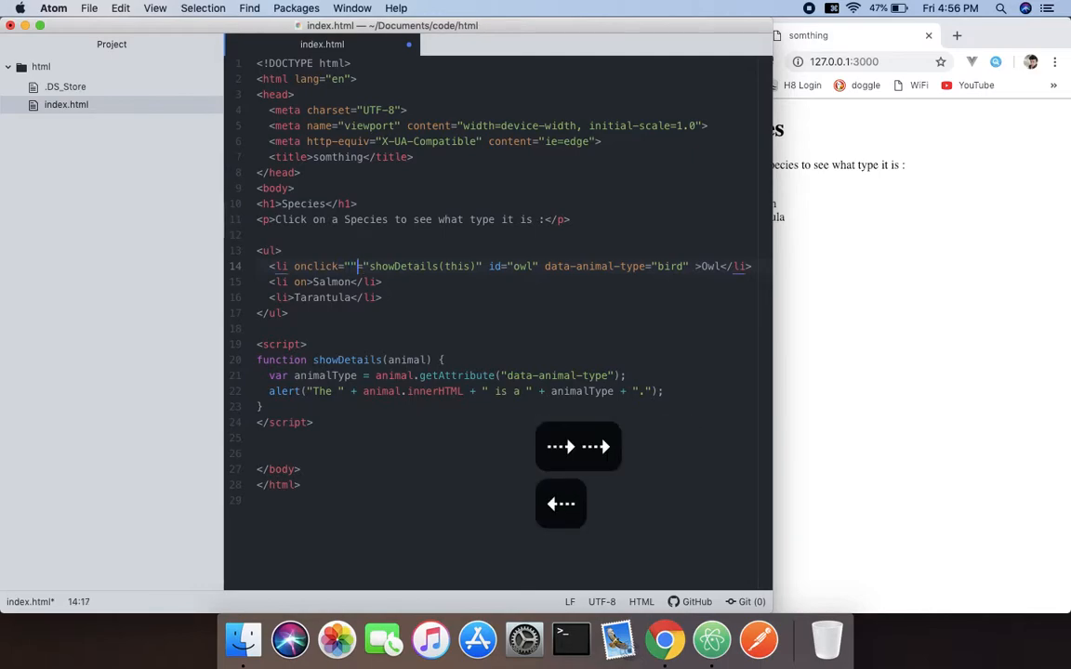
pyautogui.press('backspace')
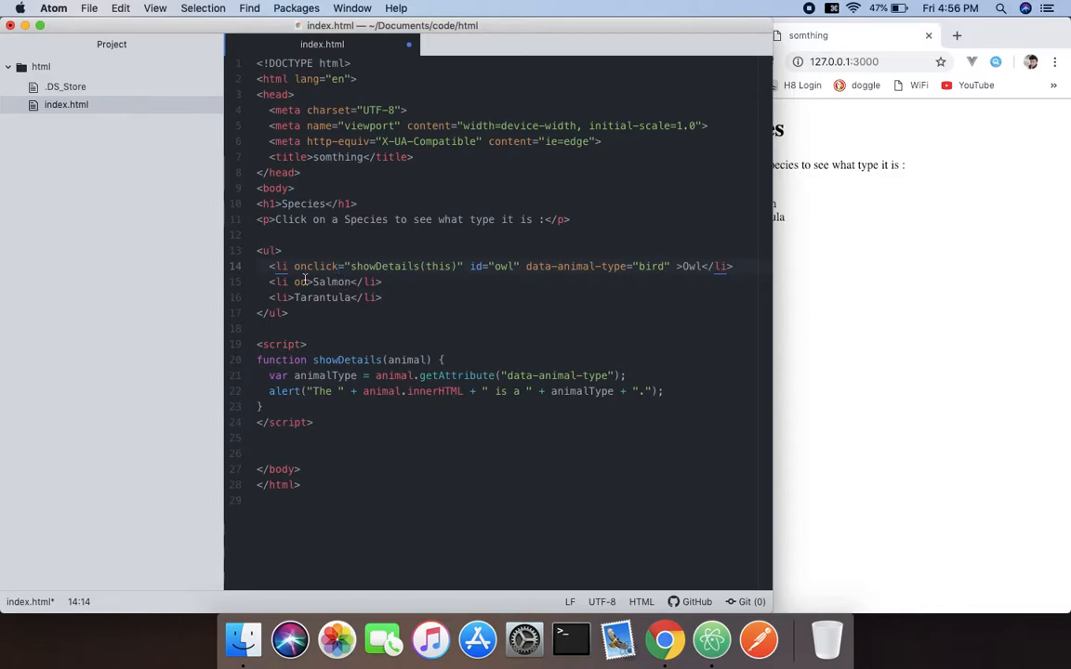
# Add onclick="showDetails(this)" to the Salmon and Tarantula list items.
pyautogui.write('click="')
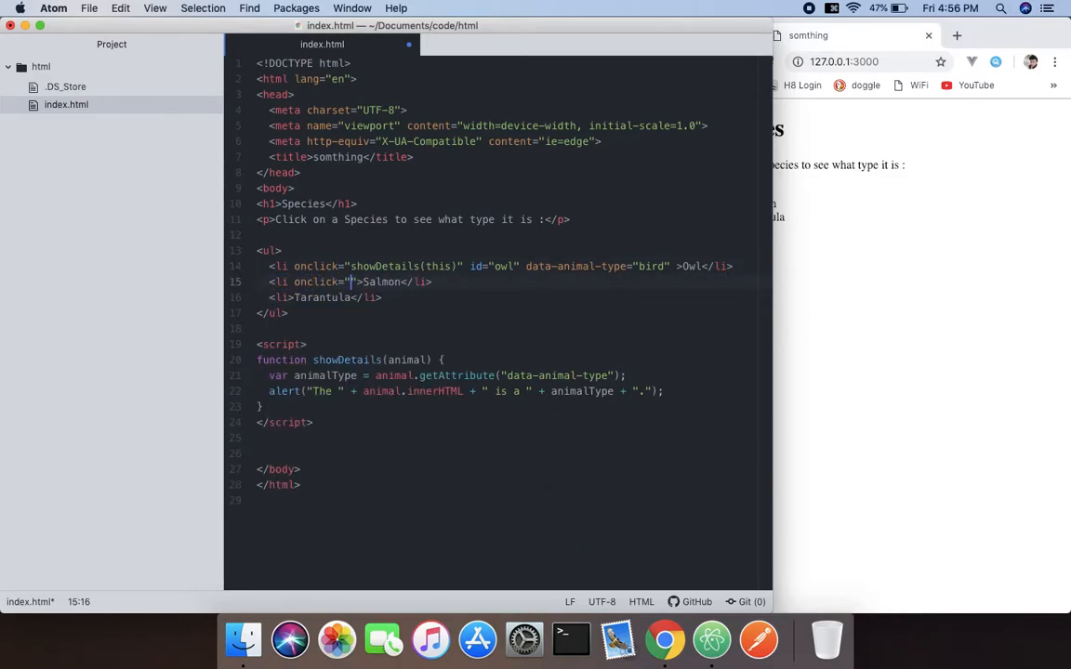
pyautogui.write('showDetails')
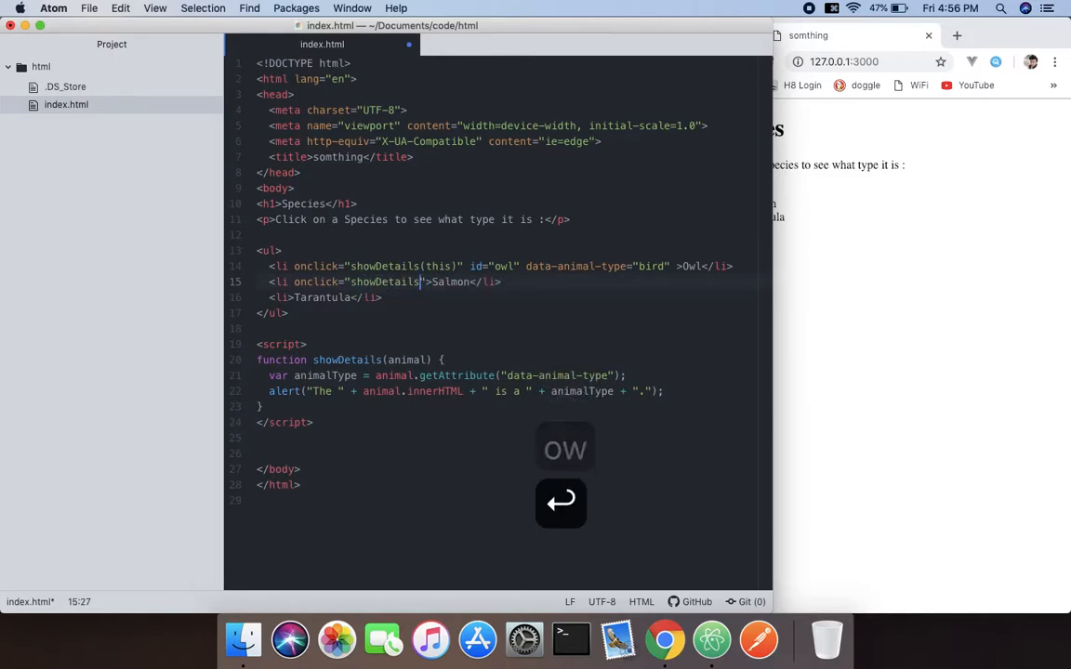
pyautogui.write('th)')
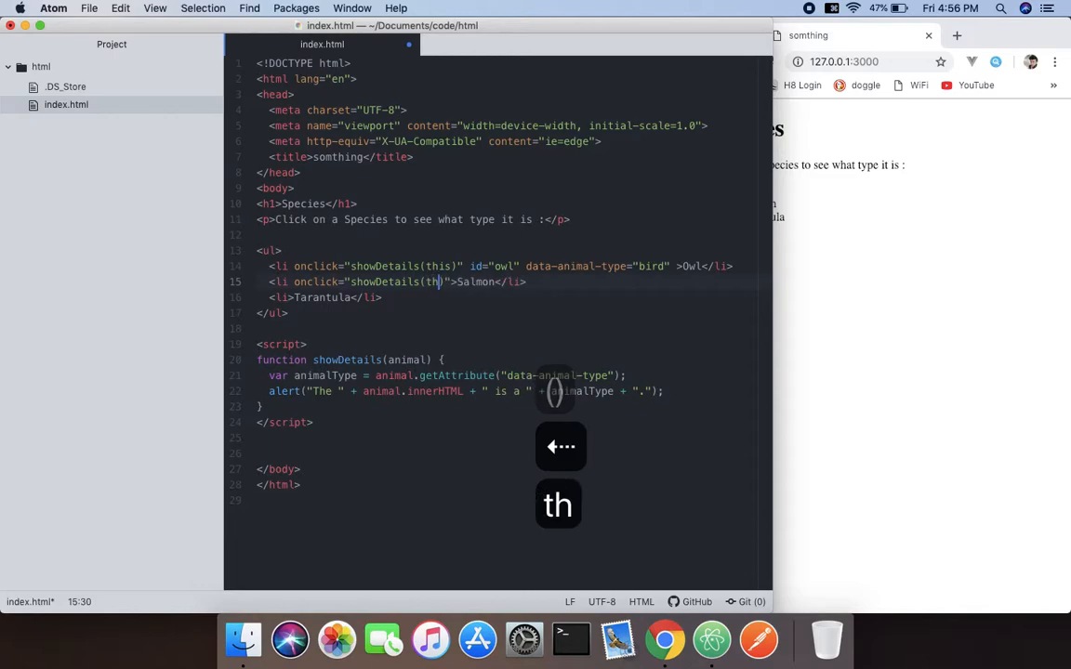
pyautogui.write('is')
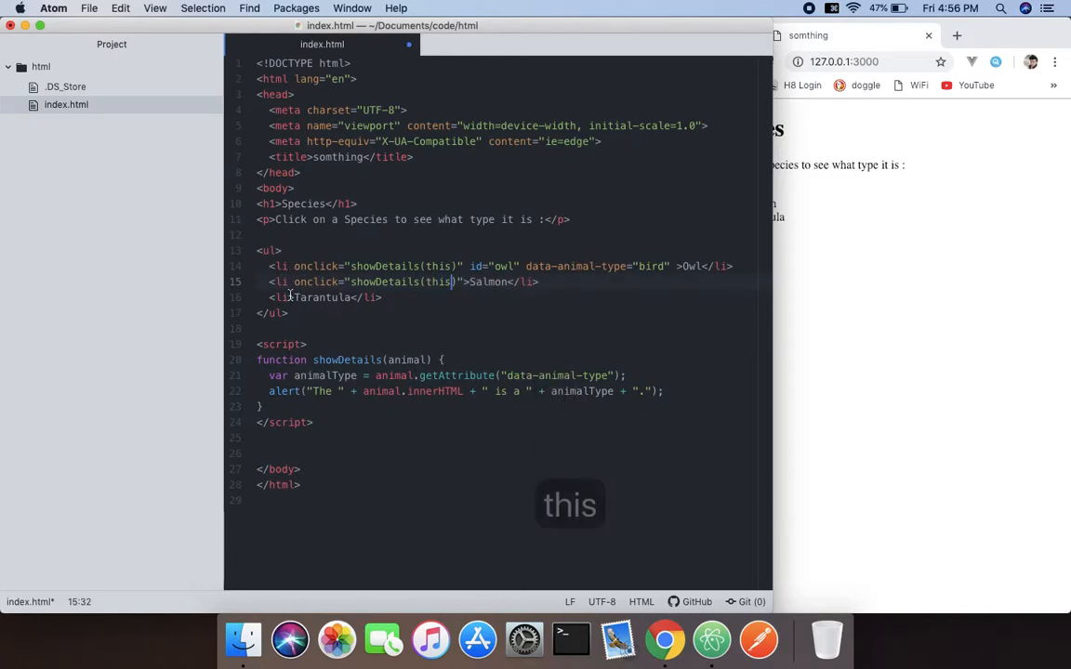
pyautogui.write('onclick="')
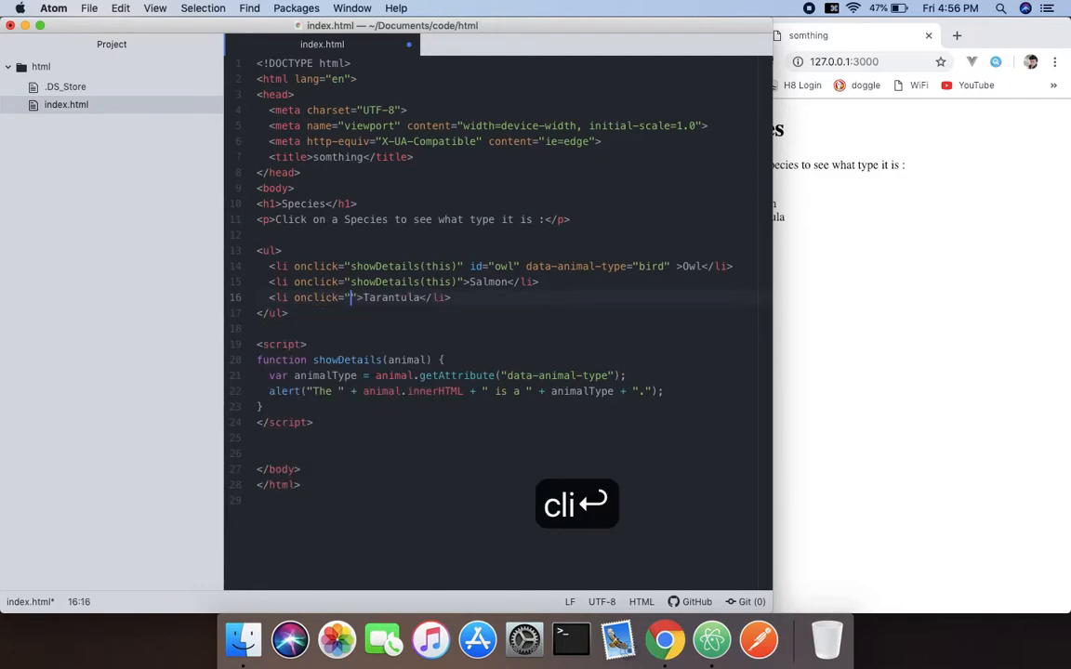
pyautogui.write('showDetails(')
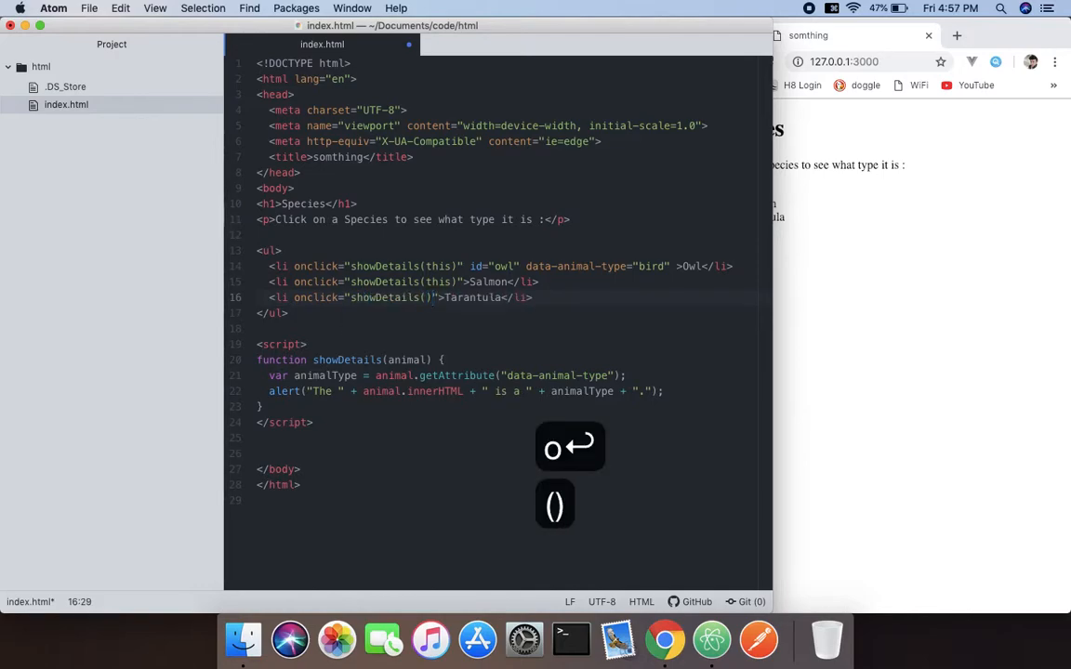
pyautogui.write('this')
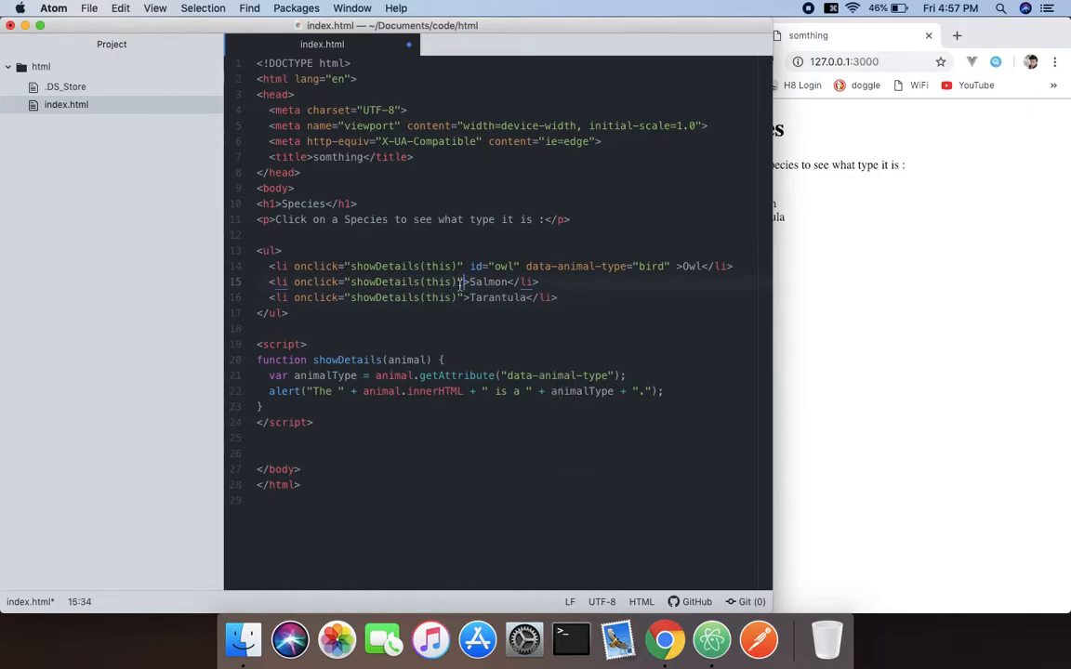
# Give the Salmon list item an id of 'Salmon'.
pyautogui.write('i')
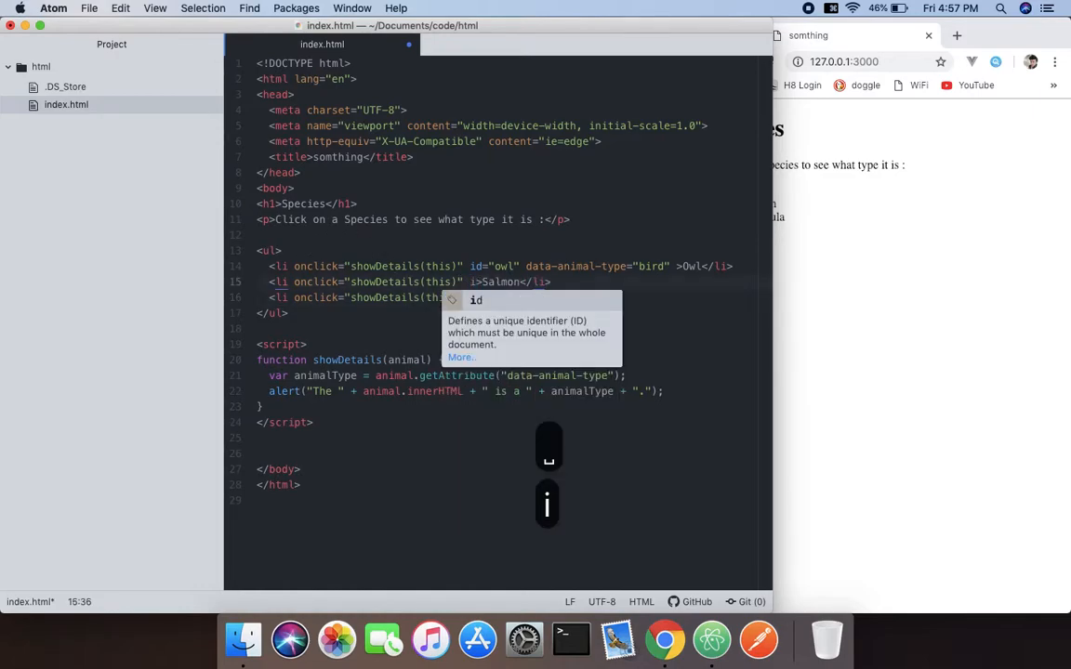
pyautogui.press('Return')
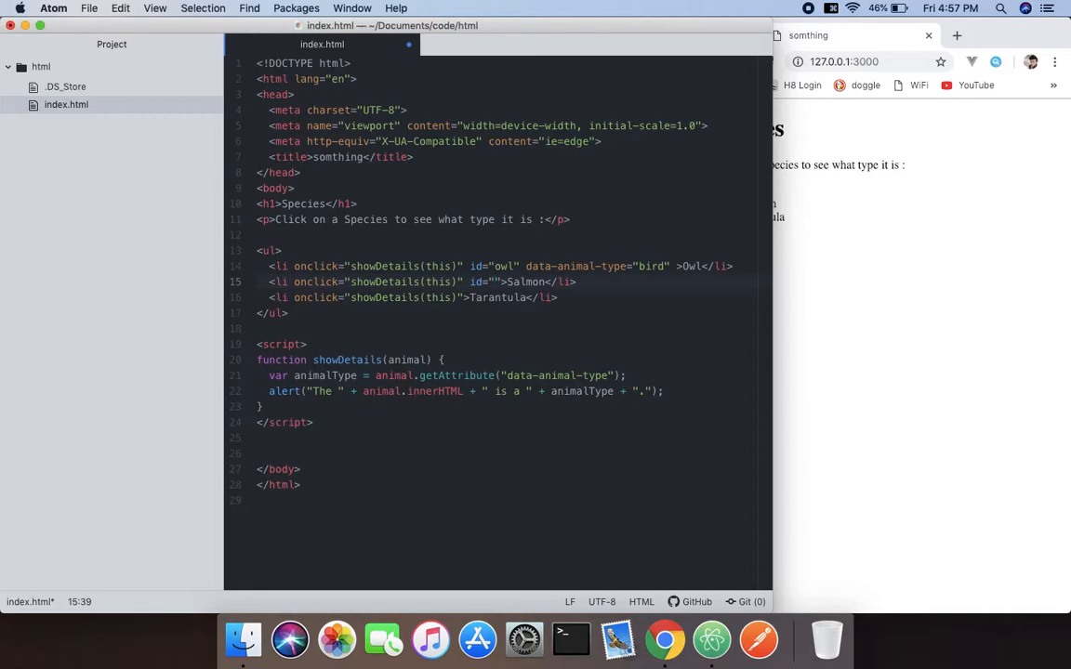
pyautogui.write('sa')
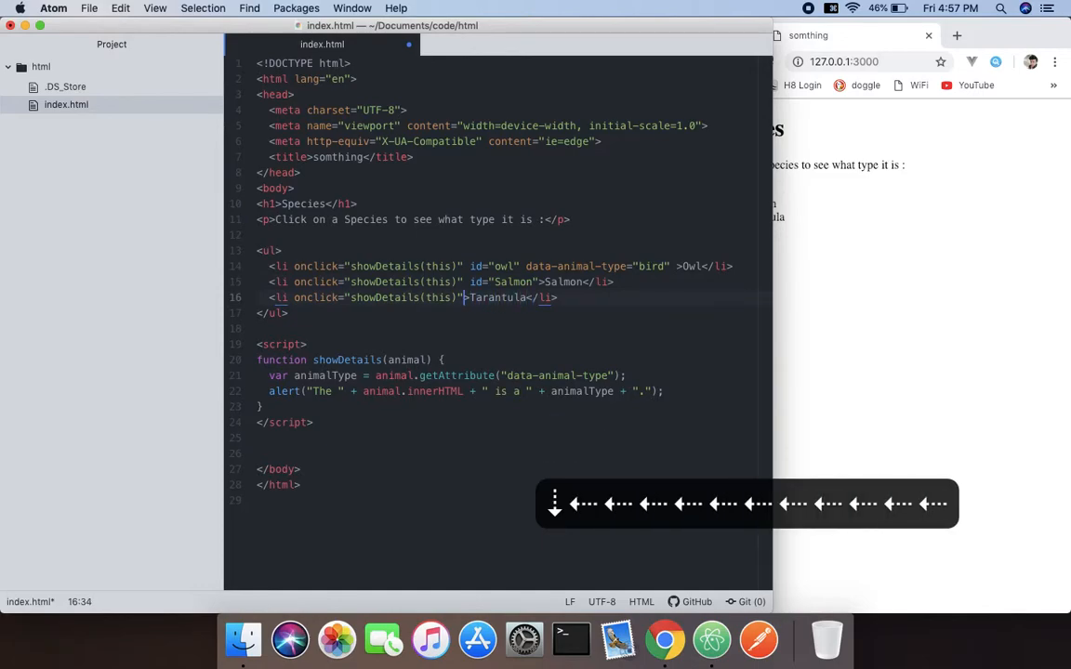
# Give the Tarantula list item an id of 'Tarantula' and start its data attribute.
pyautogui.write('is')
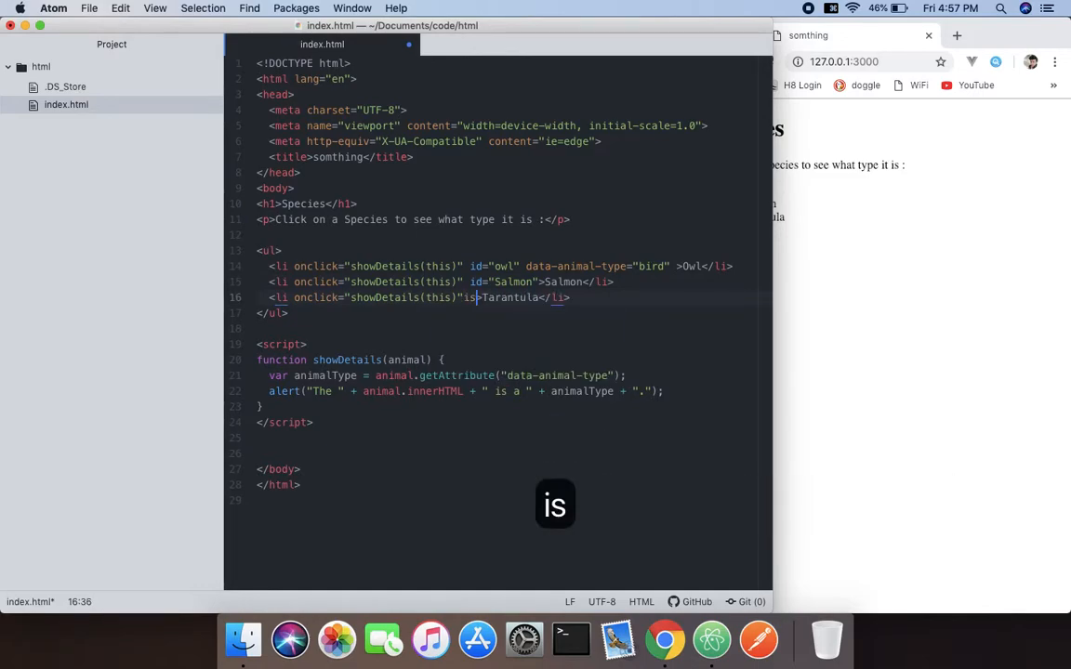
pyautogui.press('backspace')
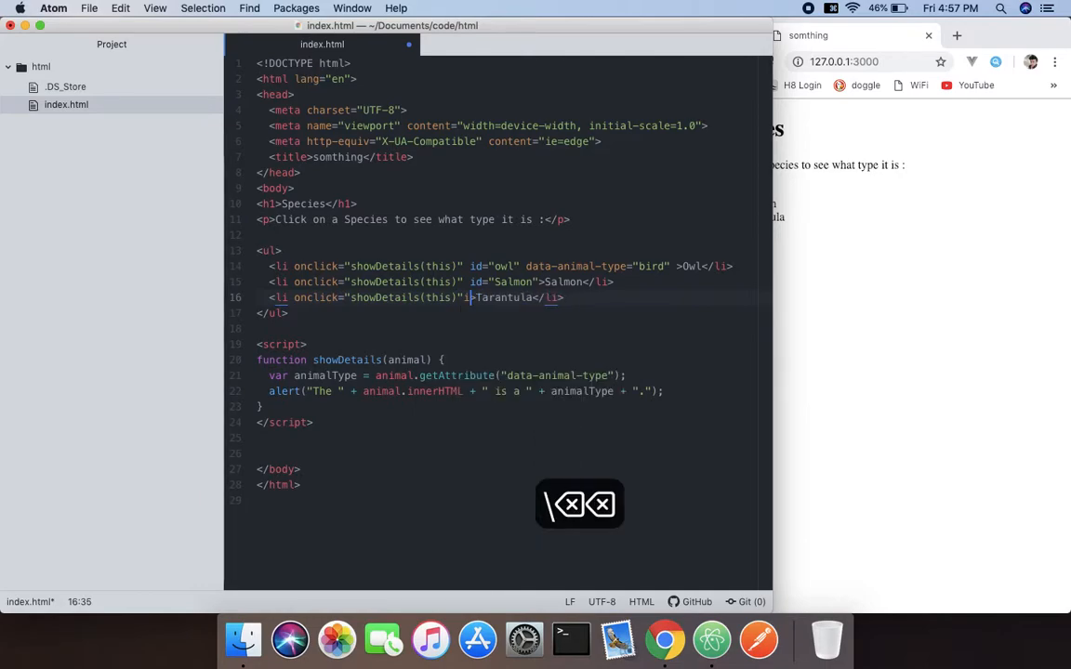
pyautogui.write('id="')
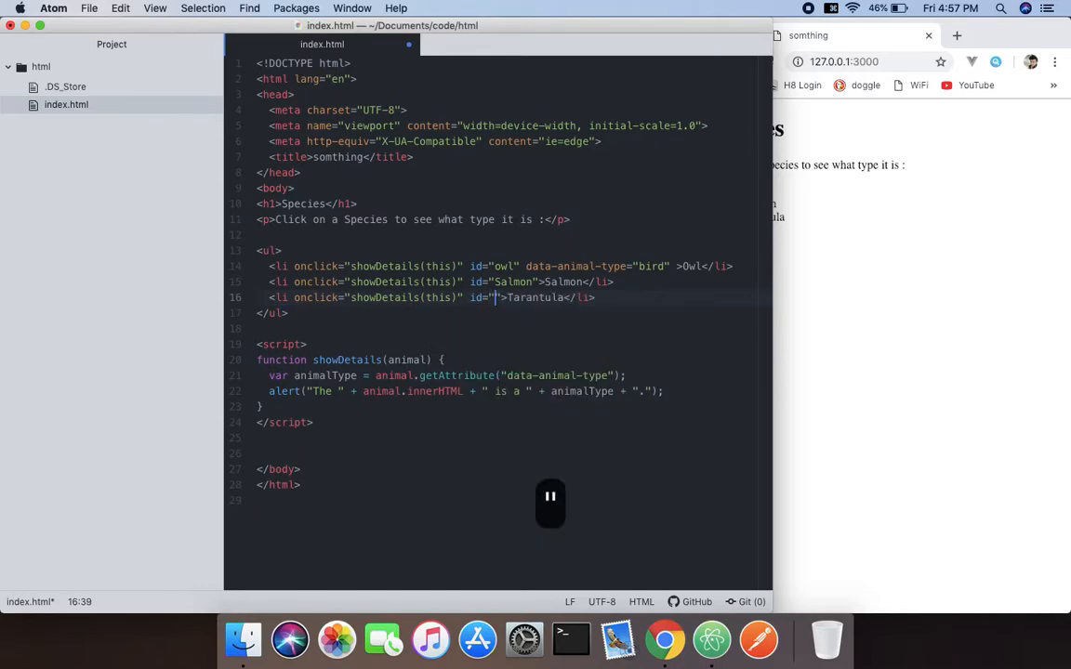
pyautogui.write('ta')
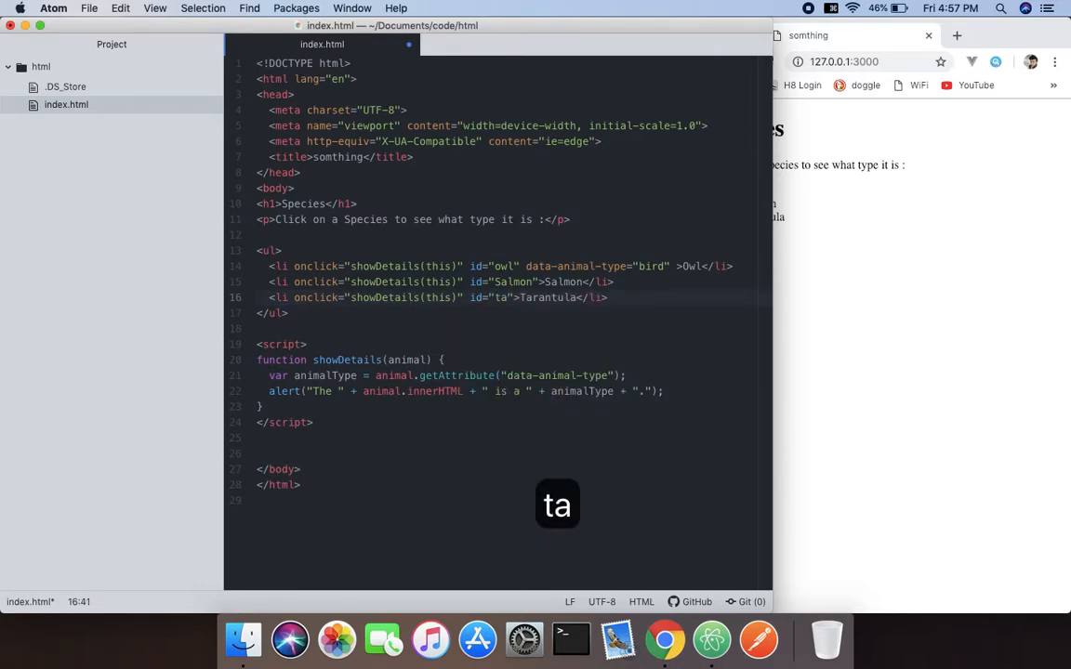
pyautogui.write('rantul')
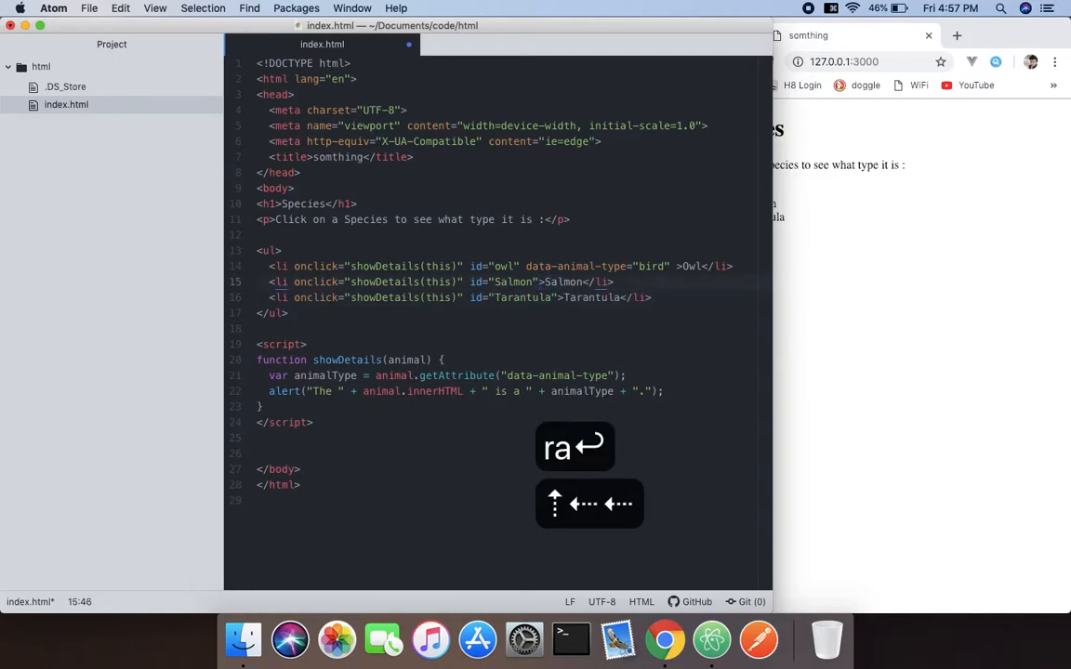
pyautogui.write('da')
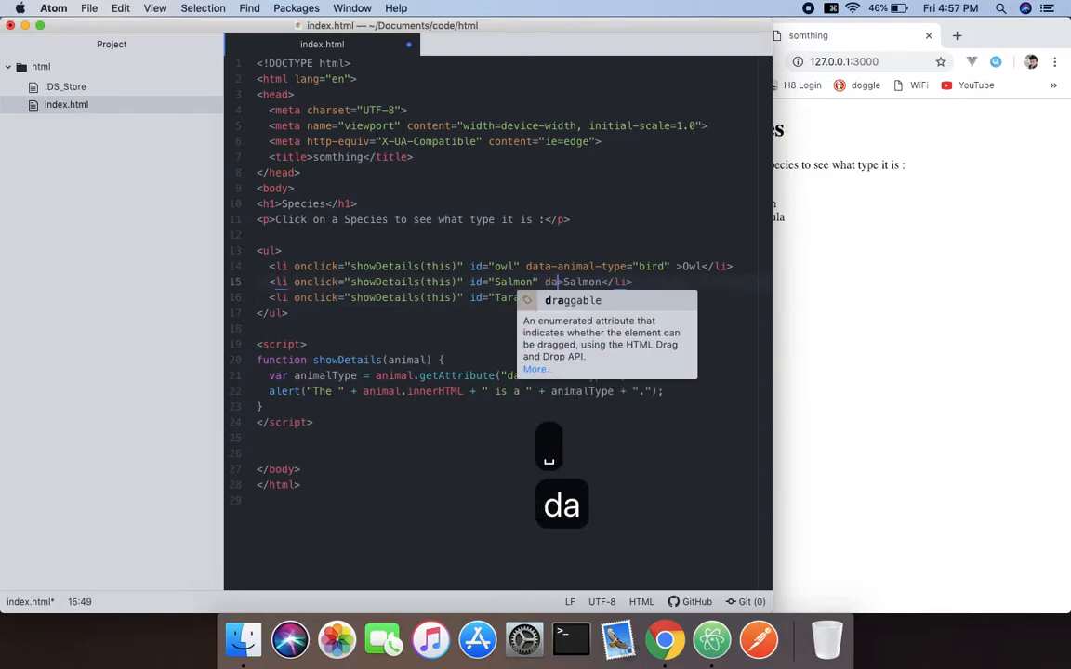
pyautogui.write('ta')
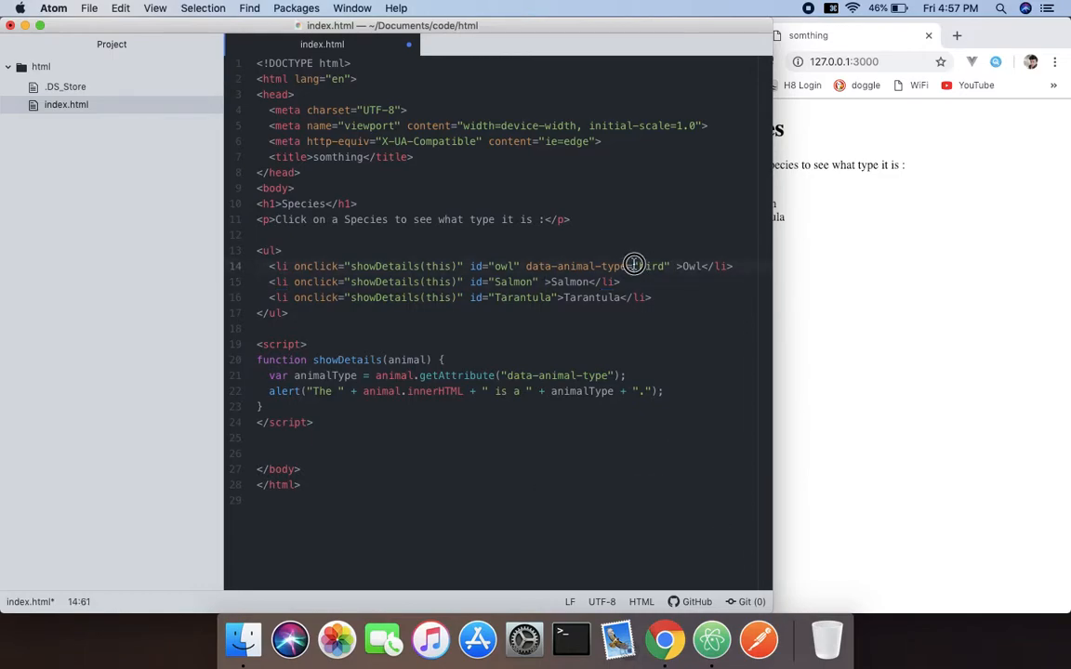
# Copy data-animal-type= from the Owl line into the Salmon and Tarantula tags.
pyautogui.doubleClick(576, 265)
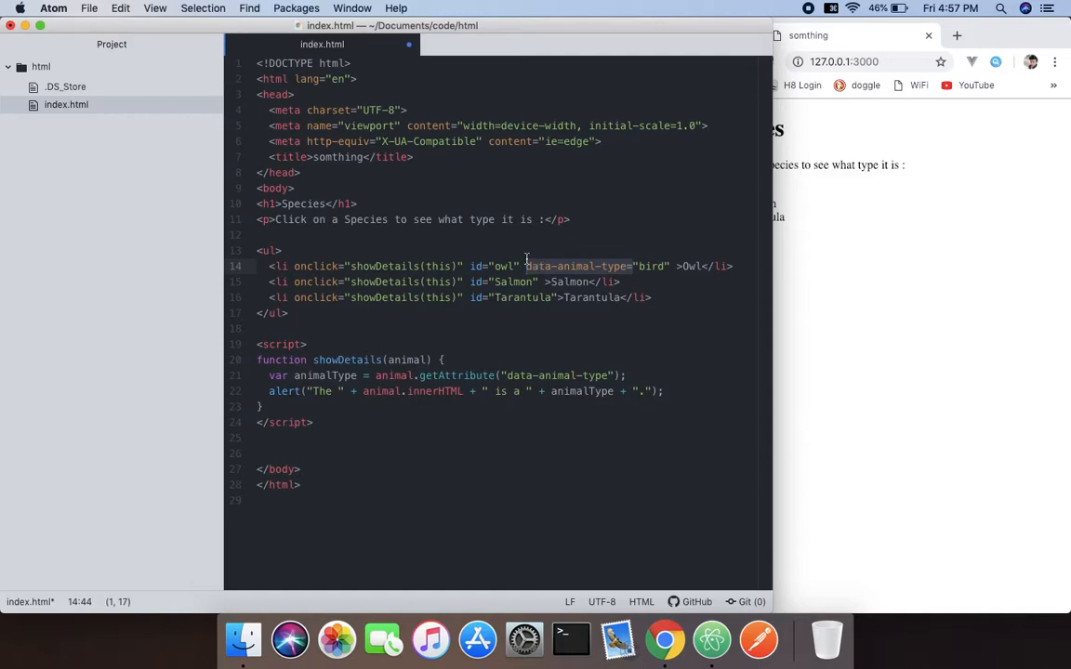
pyautogui.press('cmd+c')
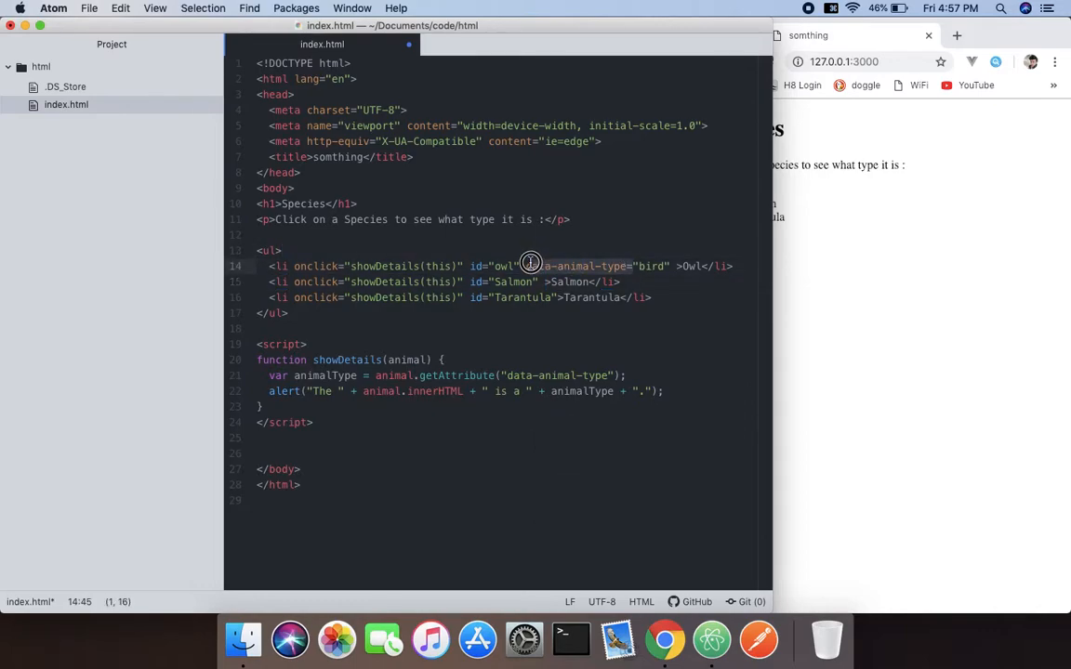
pyautogui.press('cmd+c')
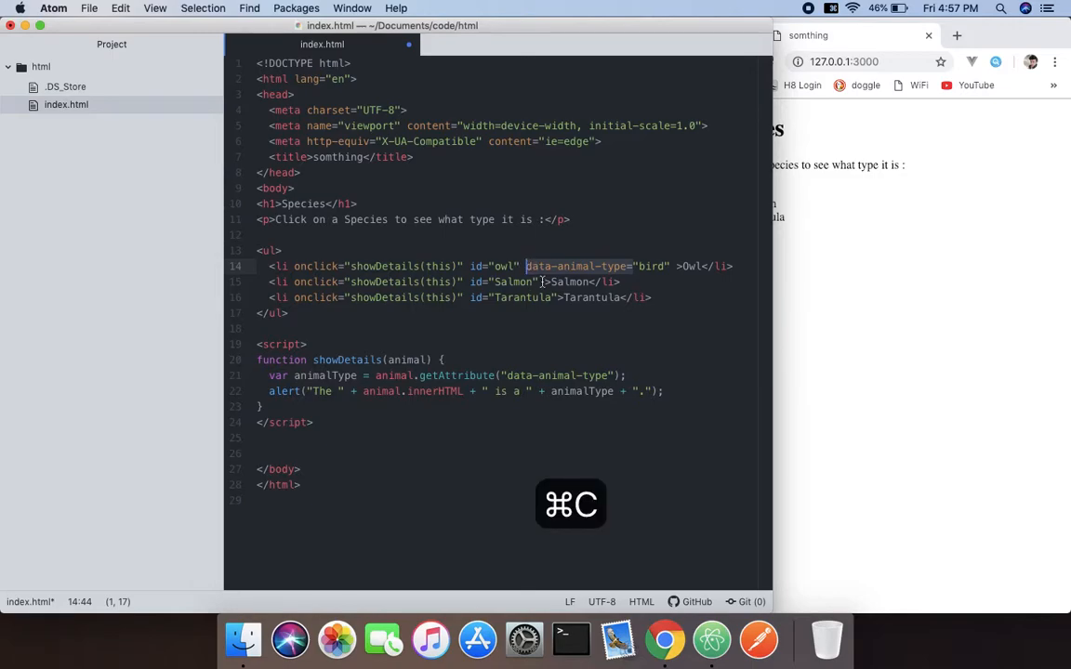
pyautogui.press('cmd+v')
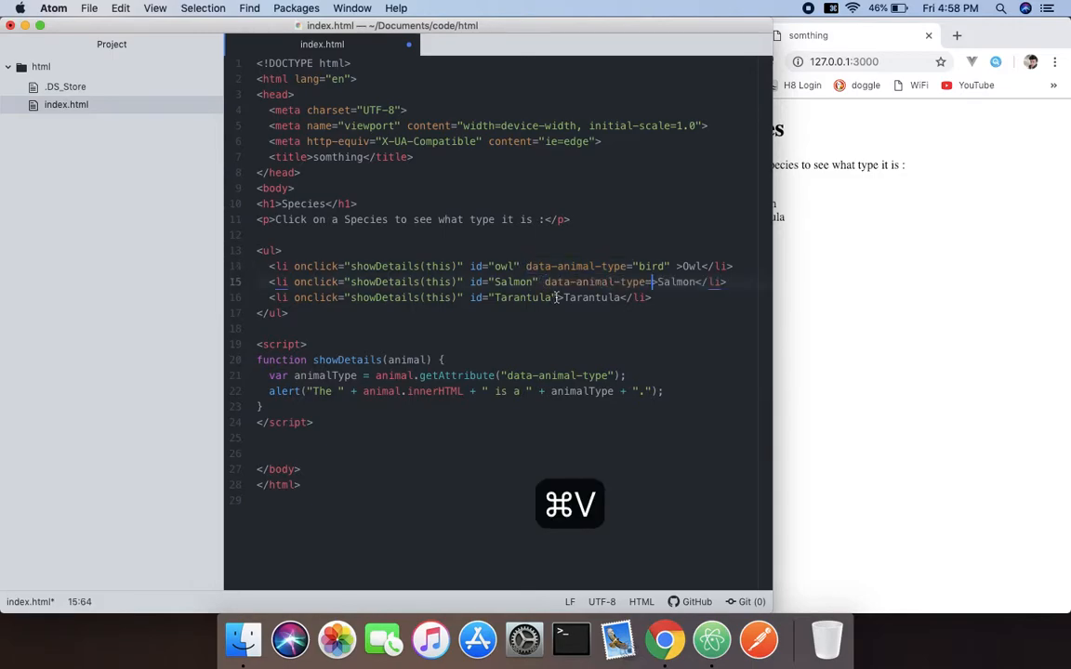
pyautogui.press('cmd+v')
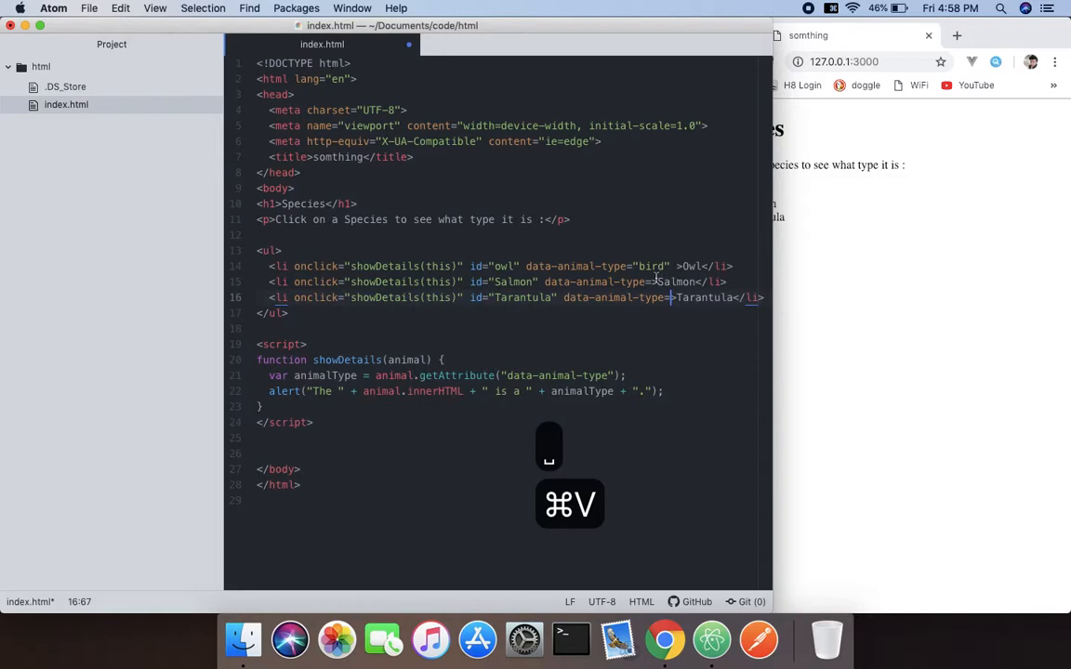
pyautogui.press('cmd+v')
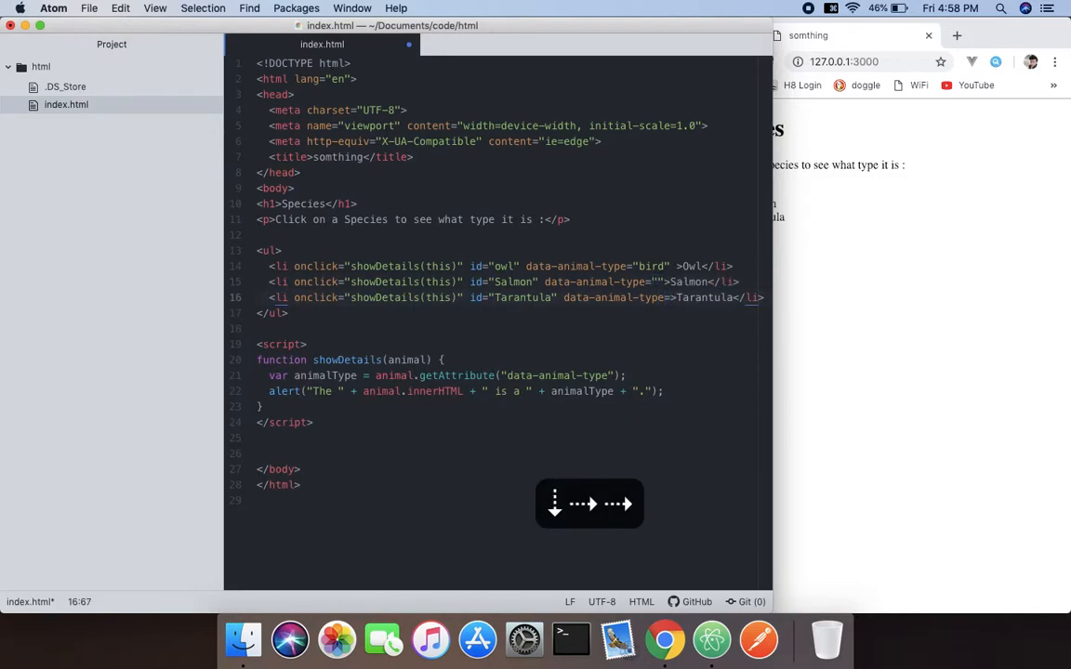
# Set Tarantula's data-animal-type to 'spider' and Salmon's to 'fish'.
pyautogui.write('s"')
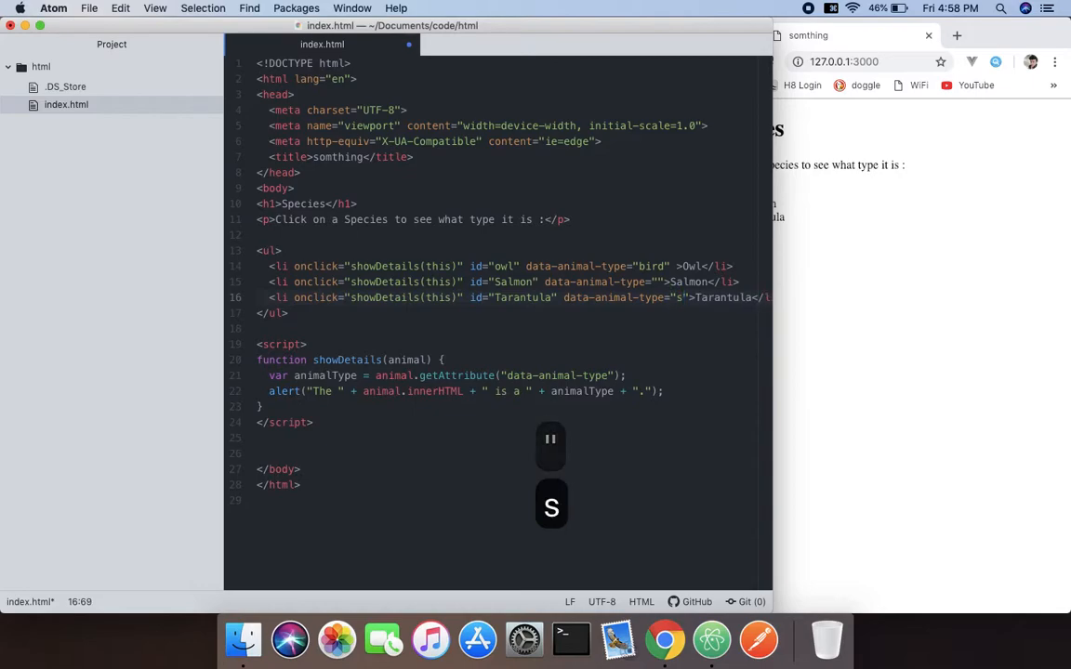
pyautogui.write('pider')
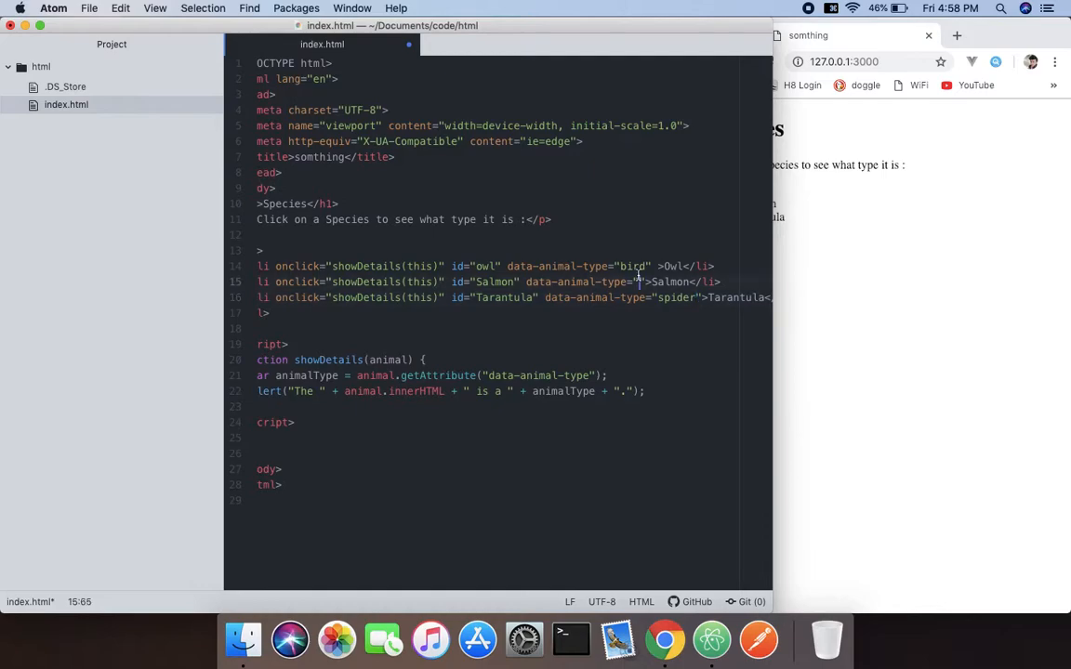
pyautogui.write('fish')
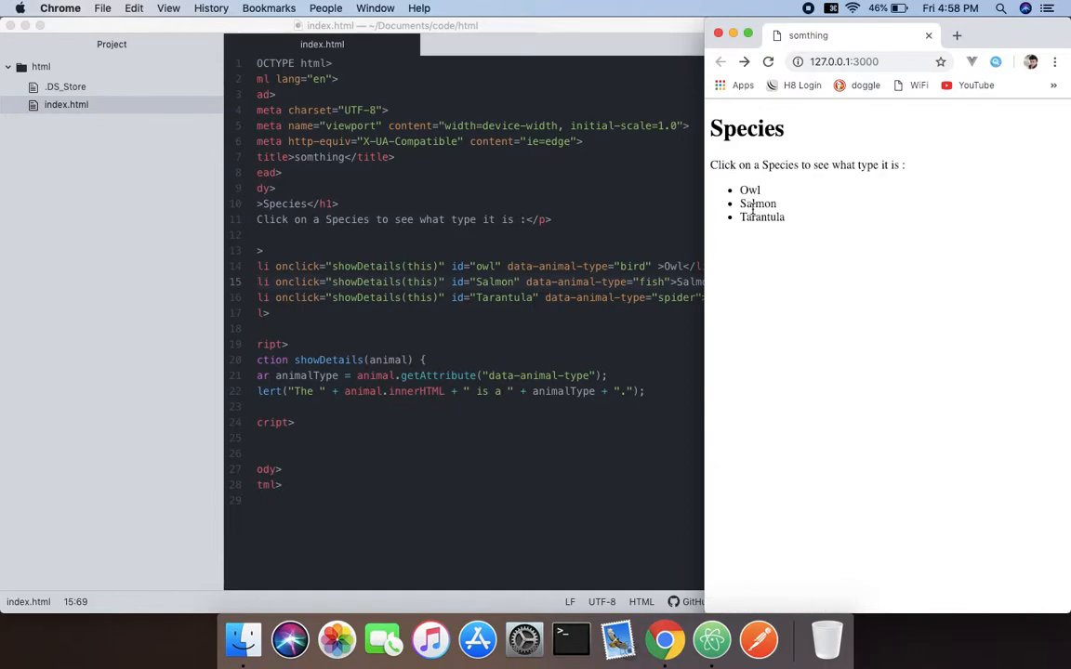
# Trigger and dismiss the "The Salmon is a fish." and "The Tarantula is a spider." alerts, then return to the editor.
pyautogui.click(758, 202)
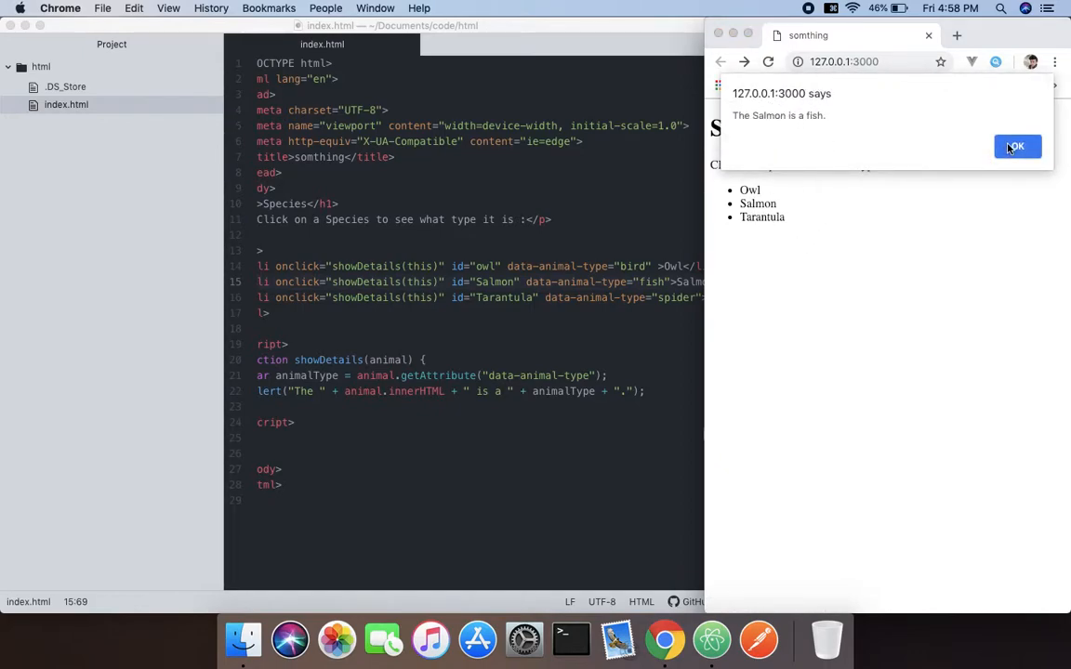
pyautogui.click(1017, 145)
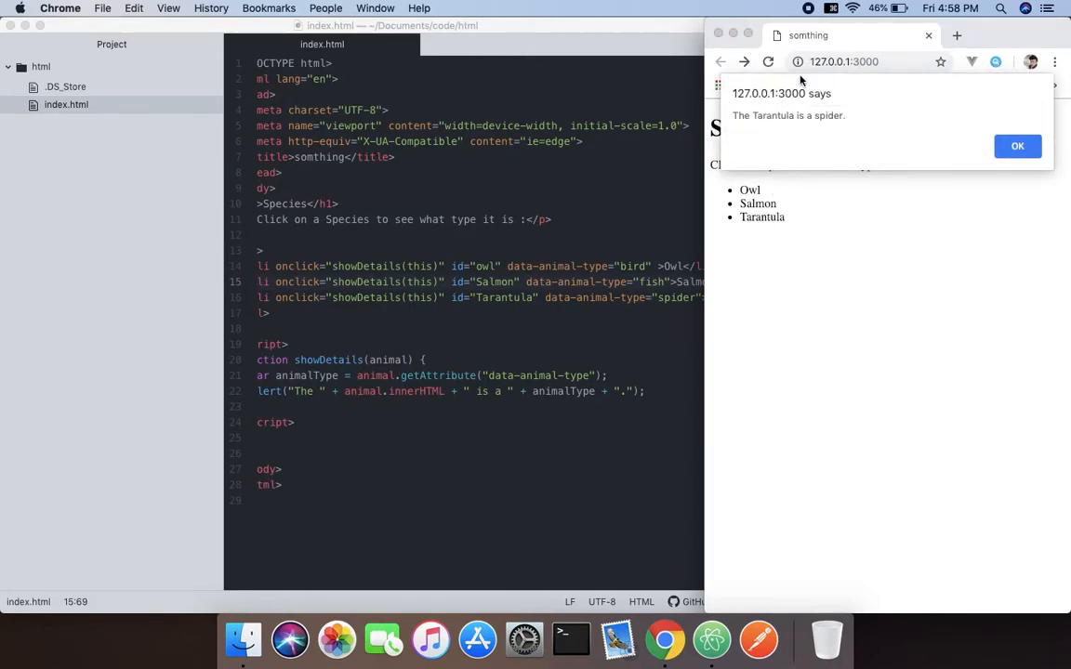
pyautogui.click(1017, 145)
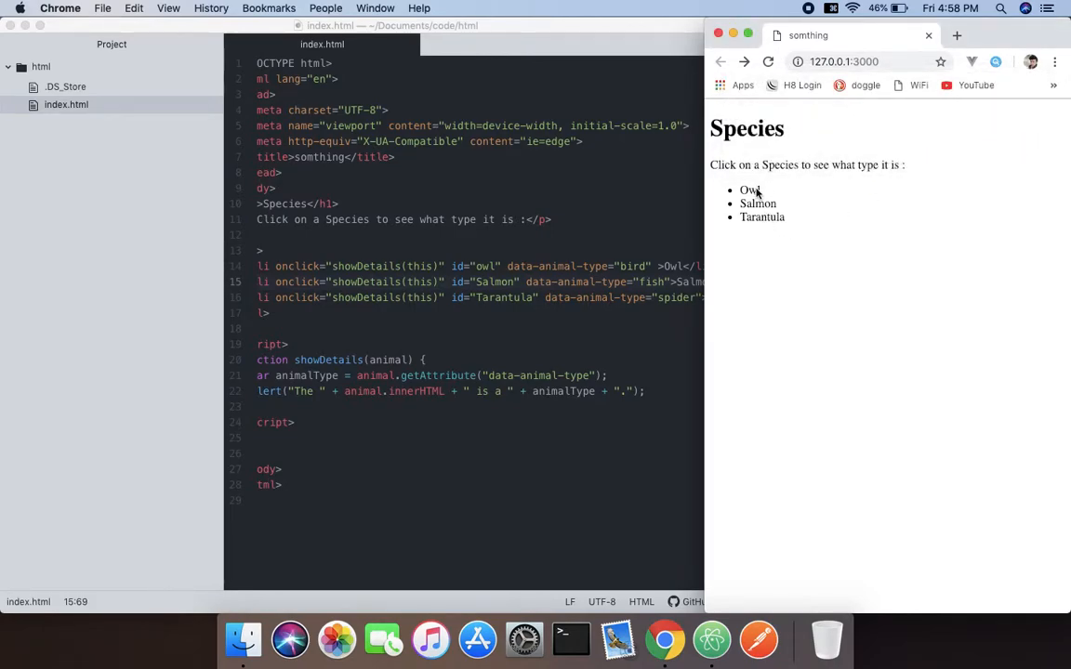
pyautogui.moveTo(1013, 158)
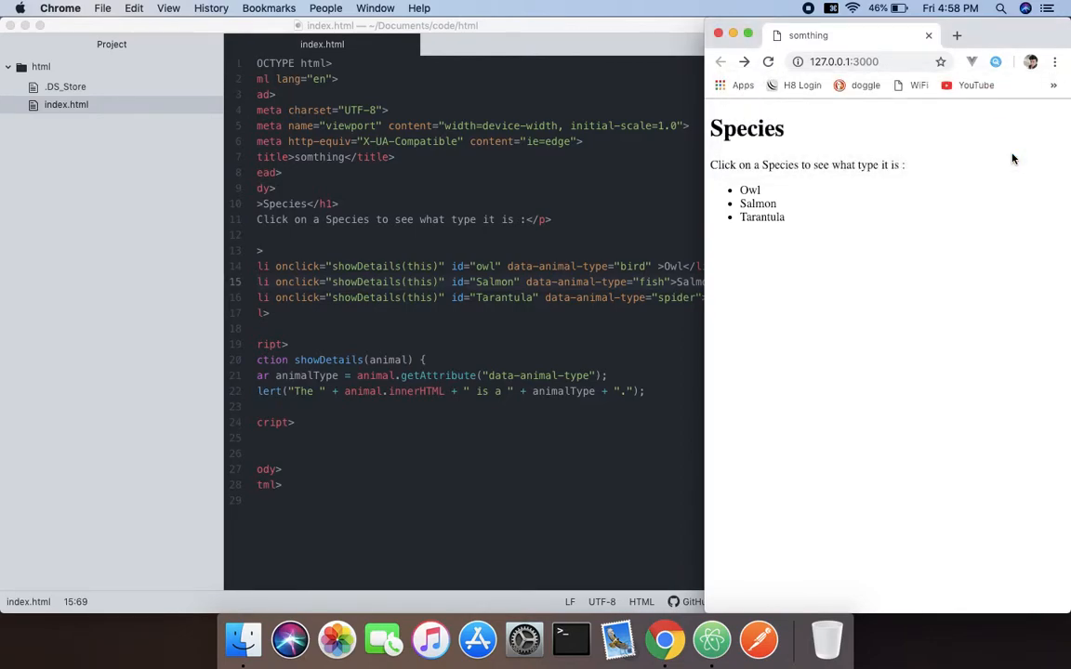
pyautogui.moveTo(598, 197)
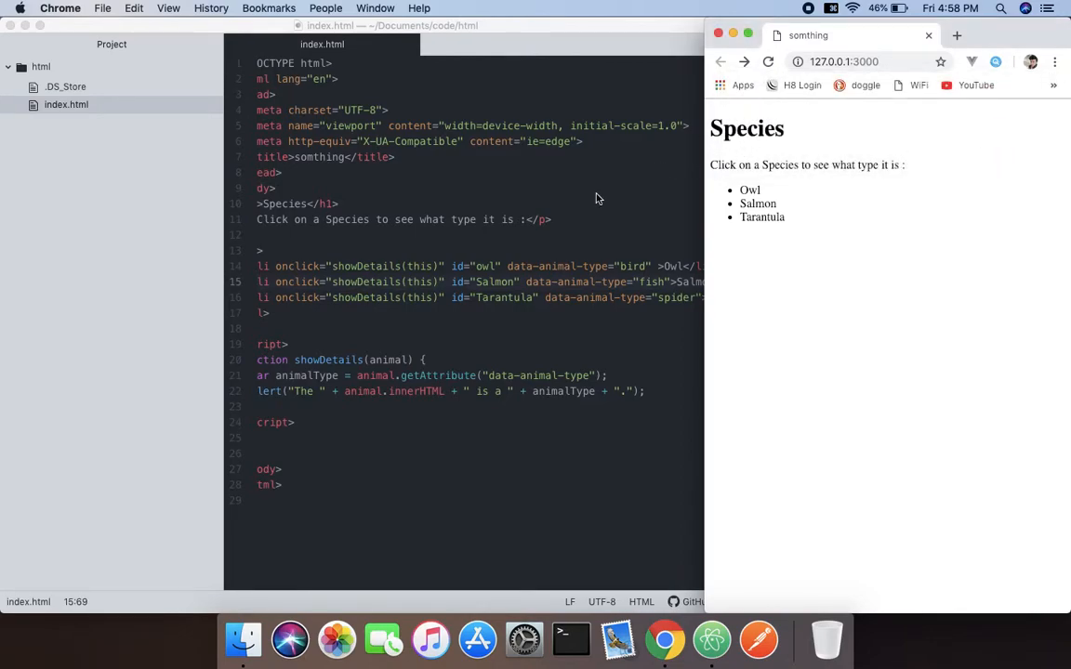
pyautogui.click(522, 268)
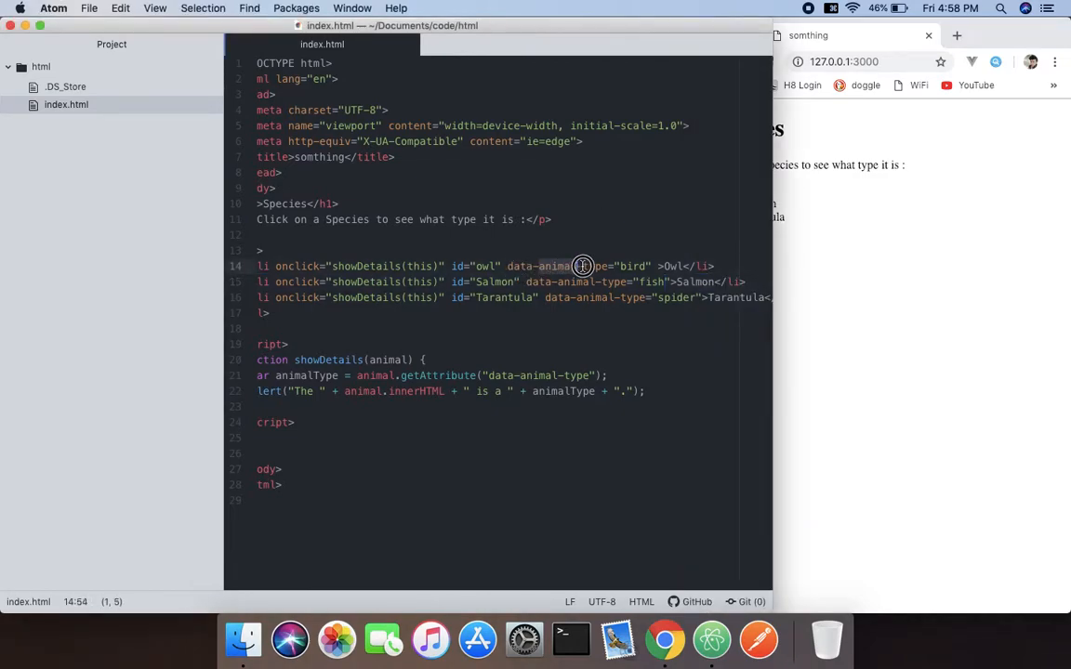
pyautogui.click(562, 376)
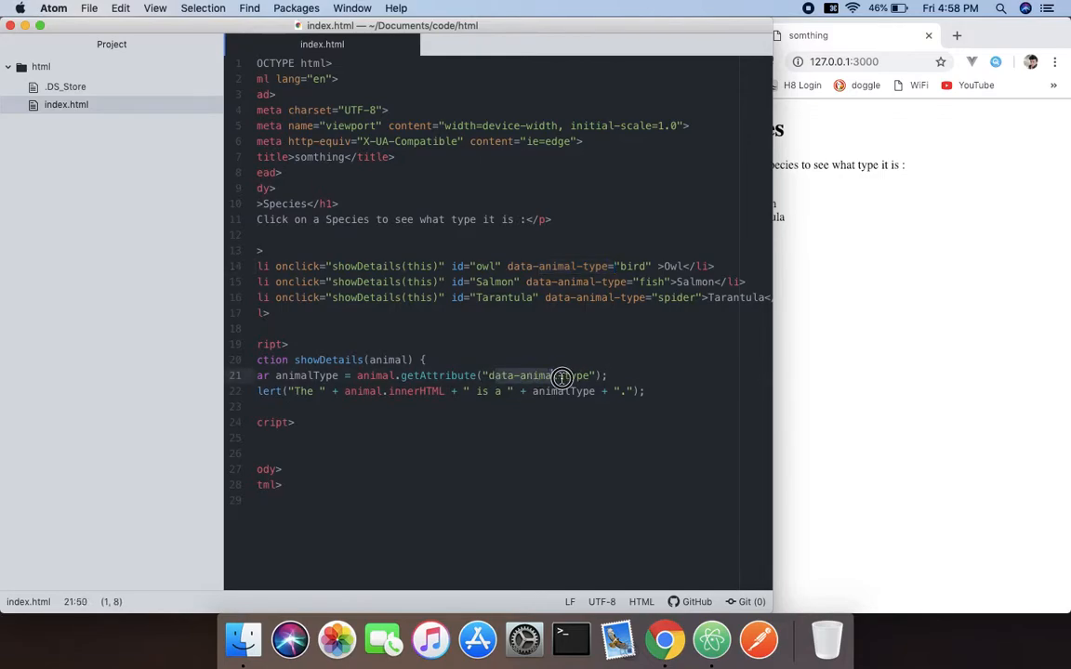